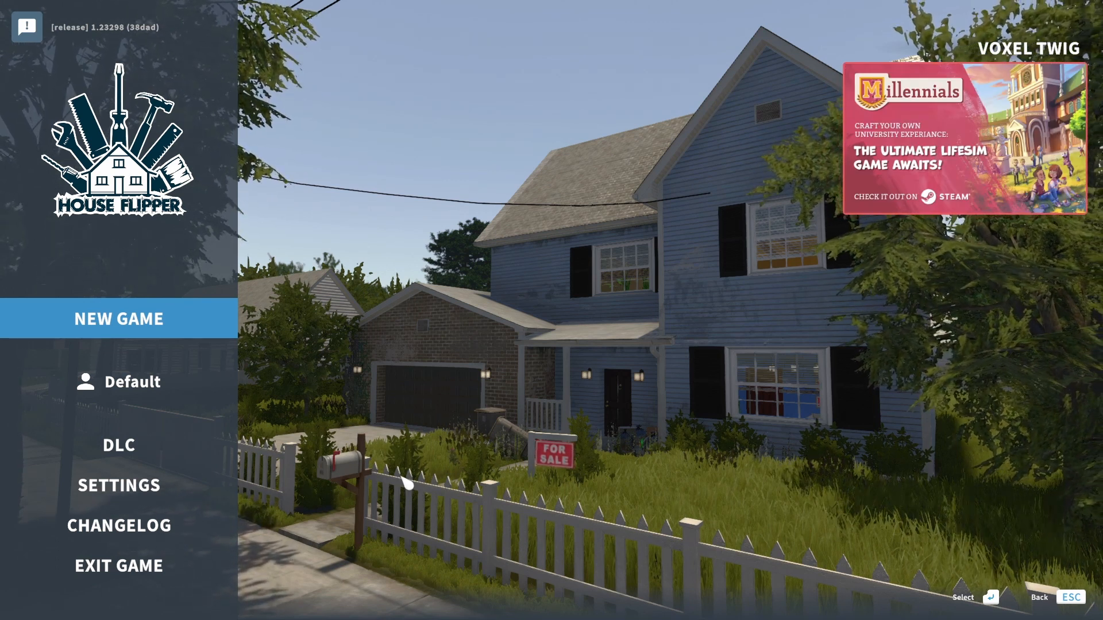
pyautogui.moveTo(186, 324)
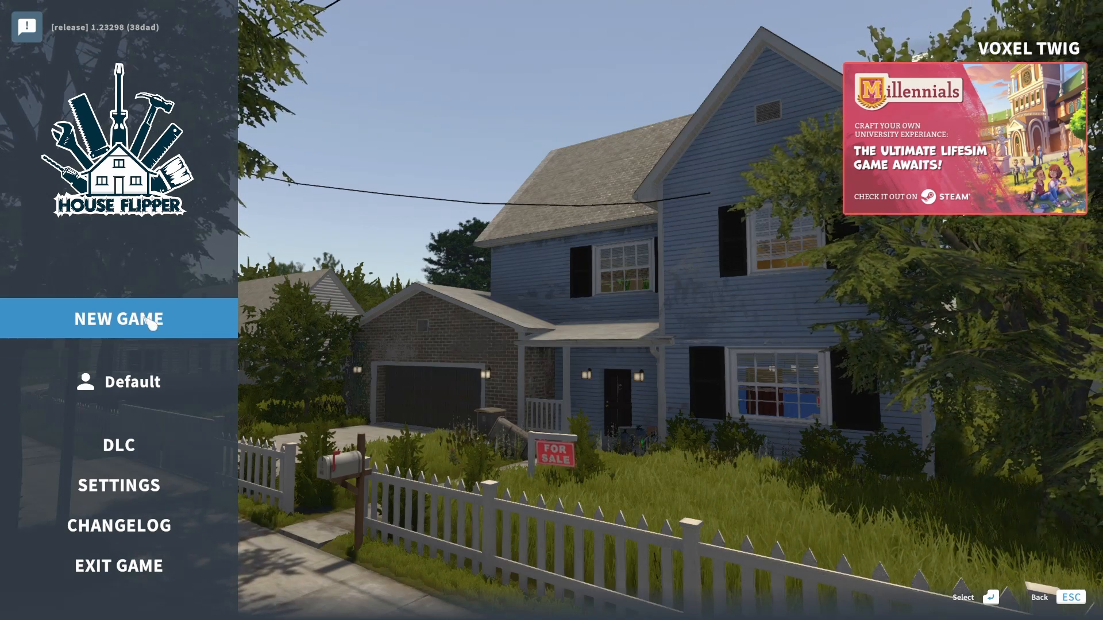
# - Choose NEW GAME on the main menu
pyautogui.click(118, 319)
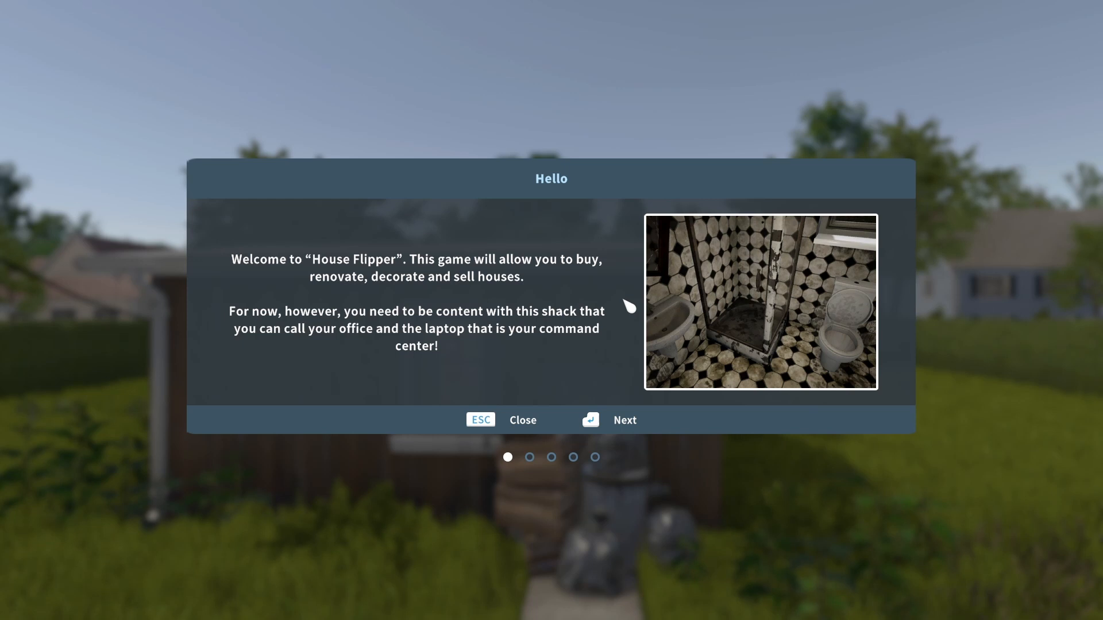
pyautogui.moveTo(573, 408)
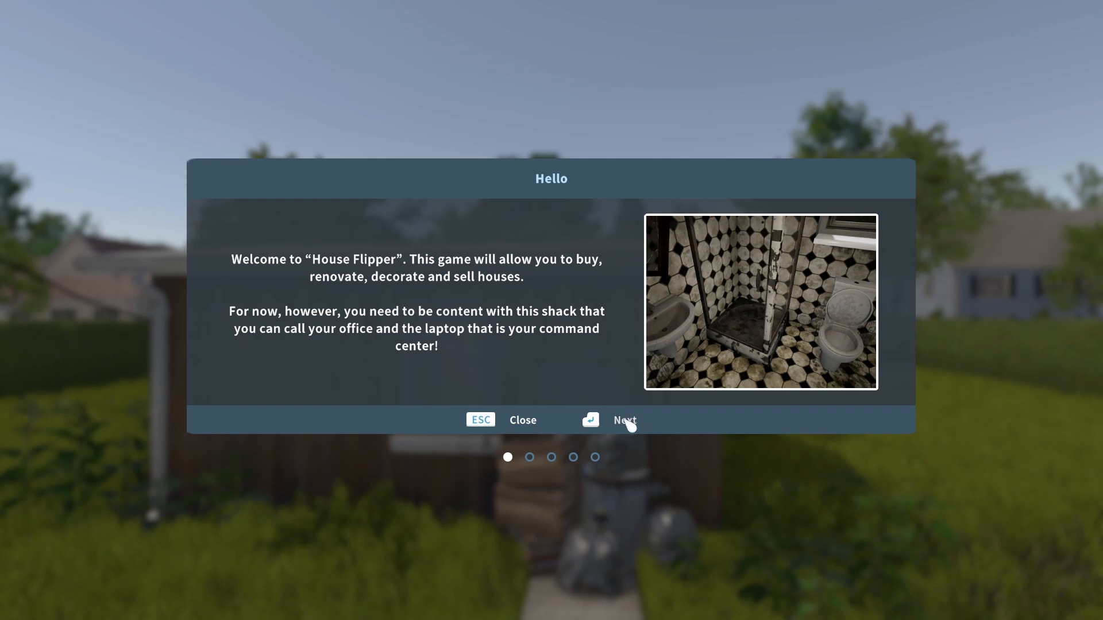
# - Page through the Hello, Garden, HGTV and Pets intro pages, then close them
pyautogui.click(622, 420)
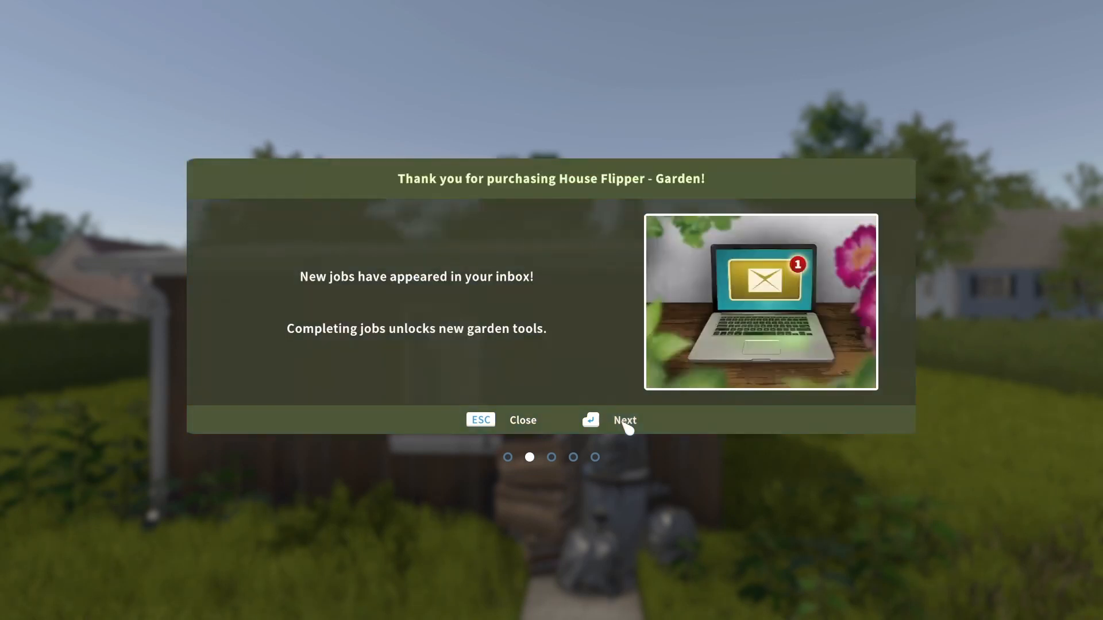
pyautogui.click(623, 420)
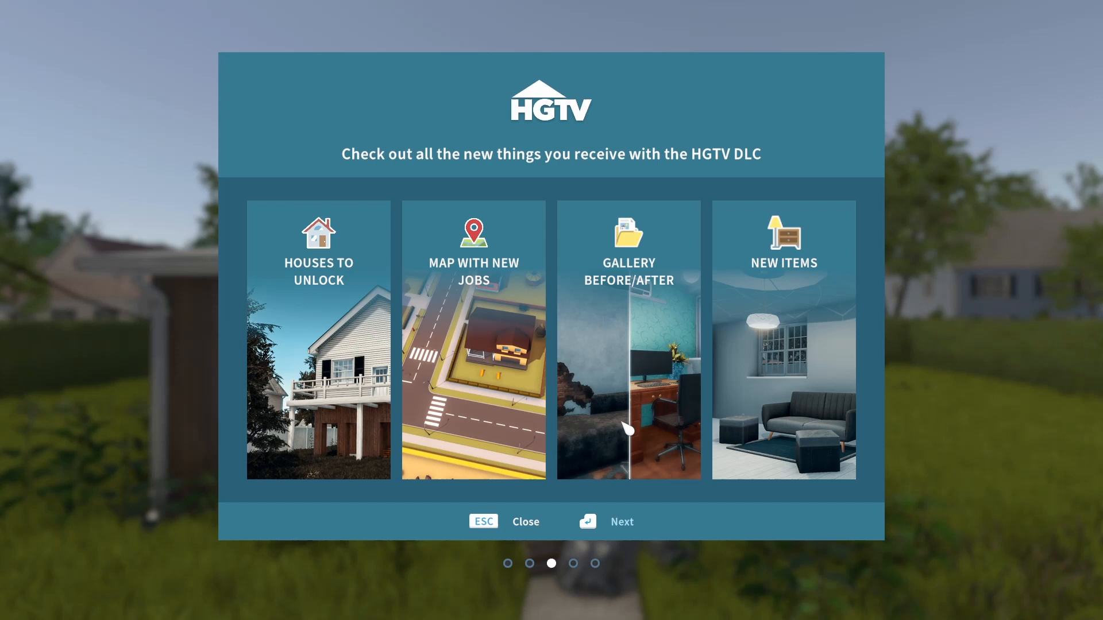
pyautogui.moveTo(724, 190)
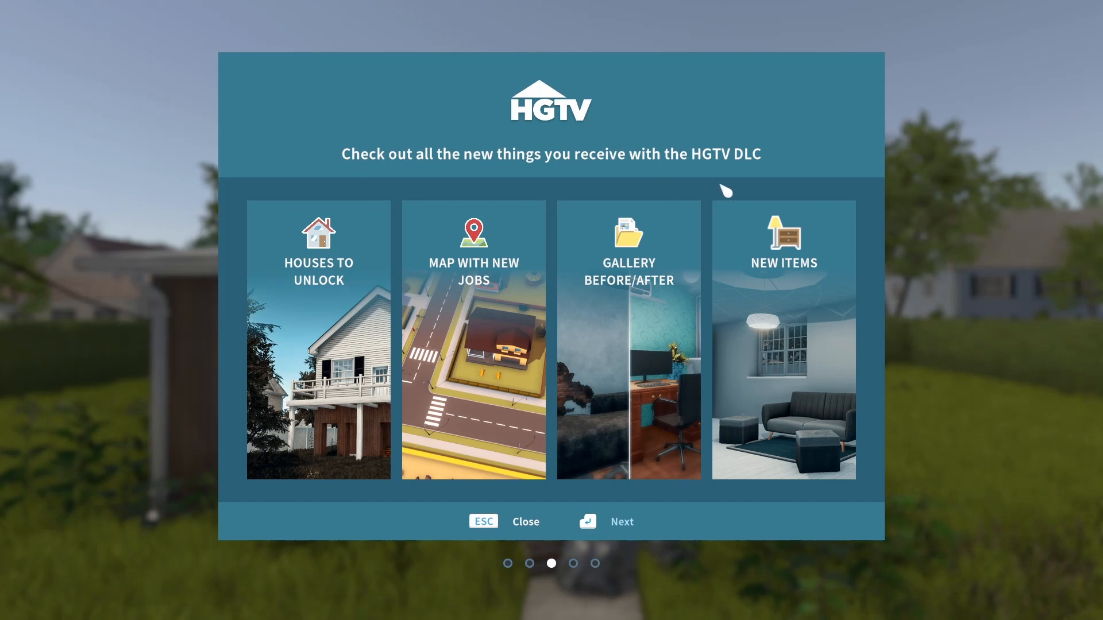
pyautogui.moveTo(627, 531)
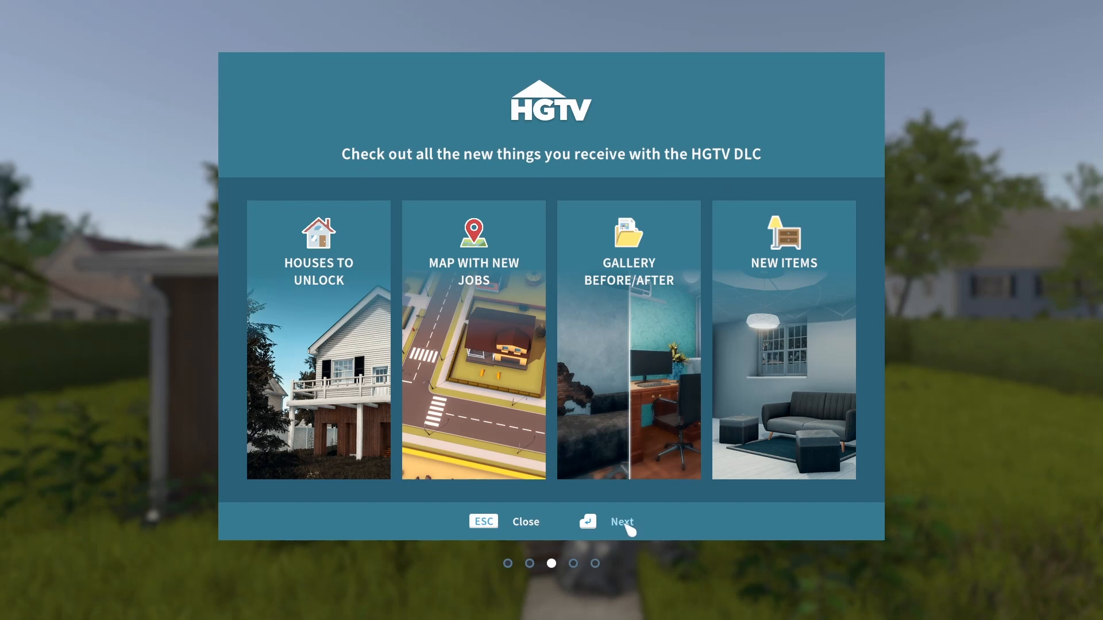
pyautogui.click(620, 521)
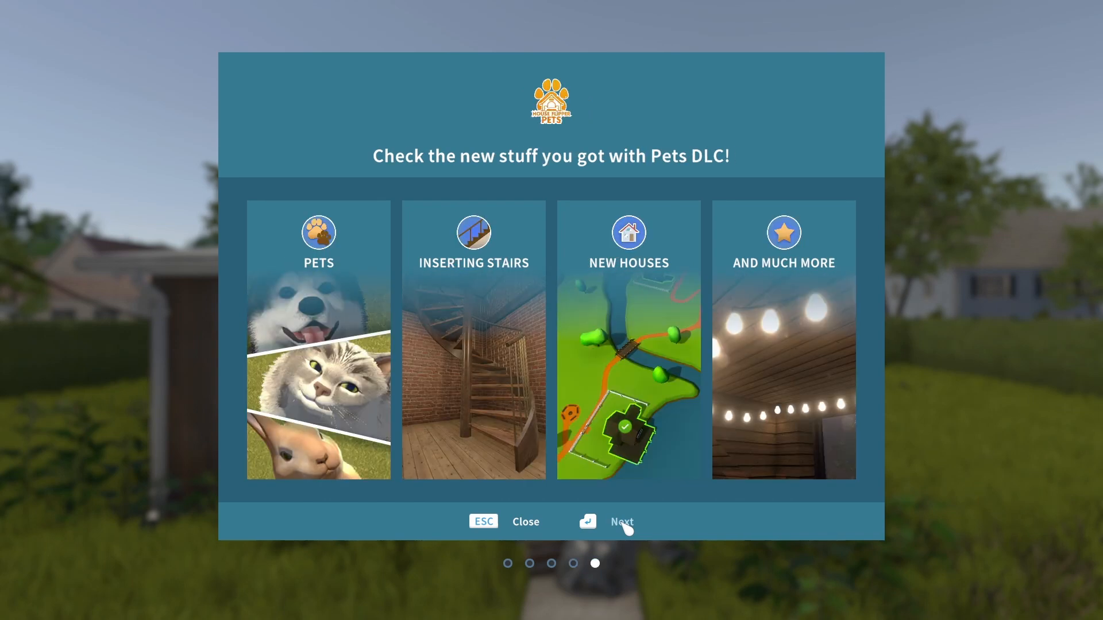
pyautogui.click(525, 521)
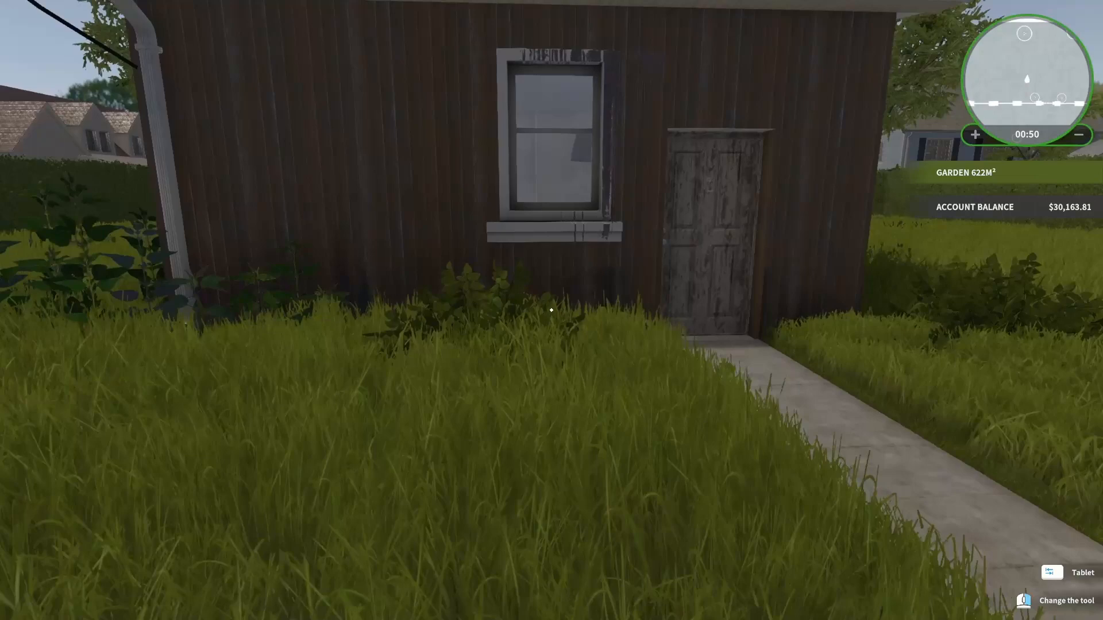
pyautogui.moveTo(551, 310)
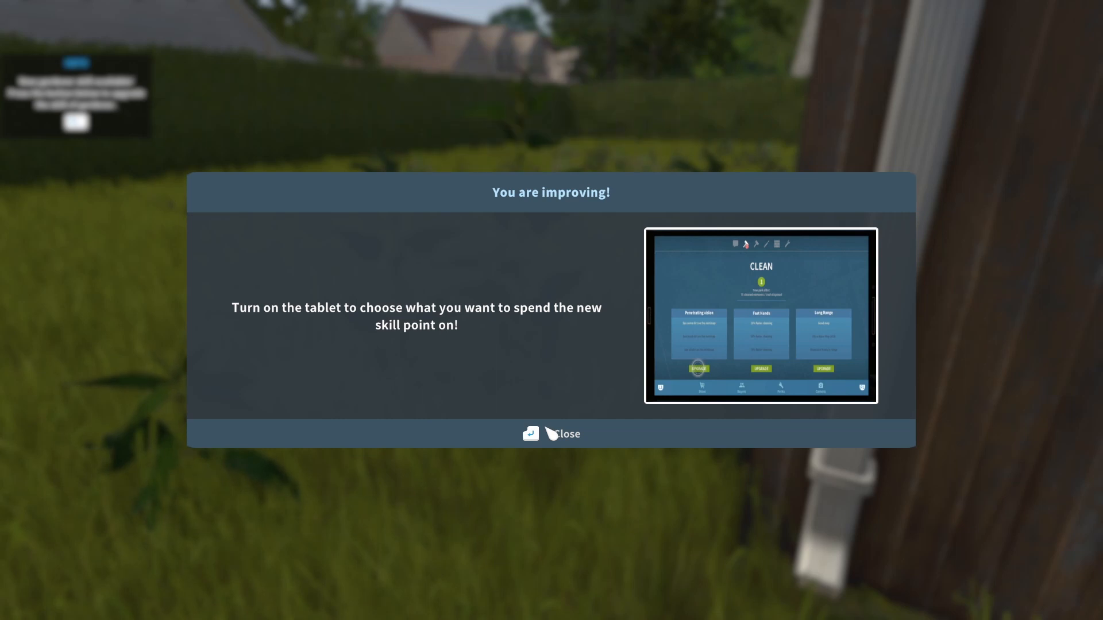
# - Close the 'You are improving!' skill point popup
pyautogui.click(561, 433)
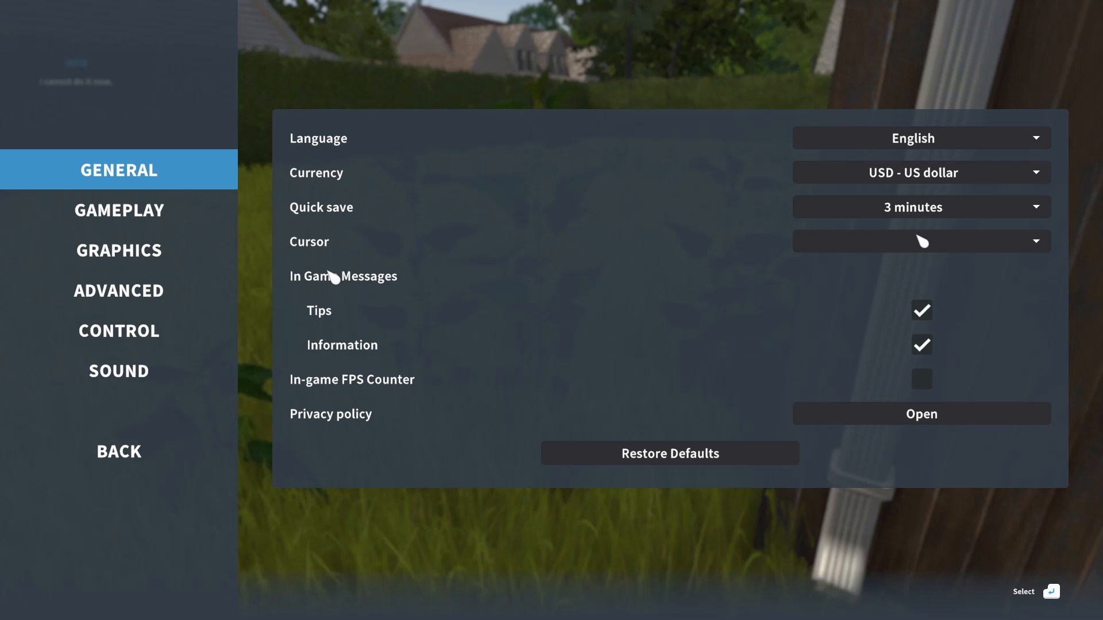
# - Exit the settings menu and resume play in the garden
pyautogui.click(119, 331)
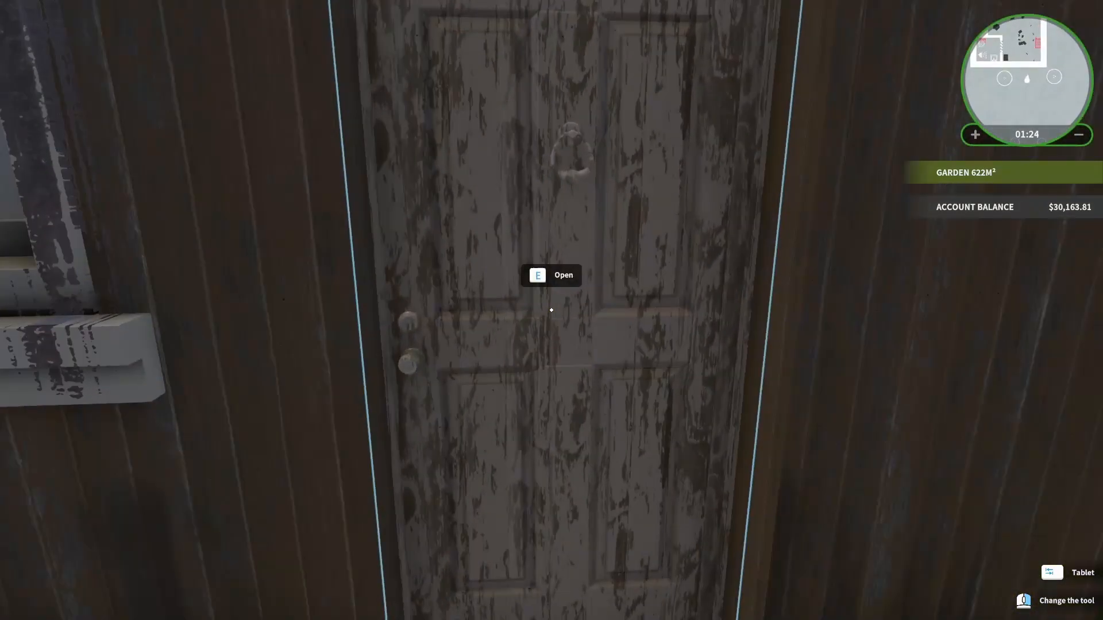
# - Open the shack door and close the 'Your laptop' notice
pyautogui.press('e')
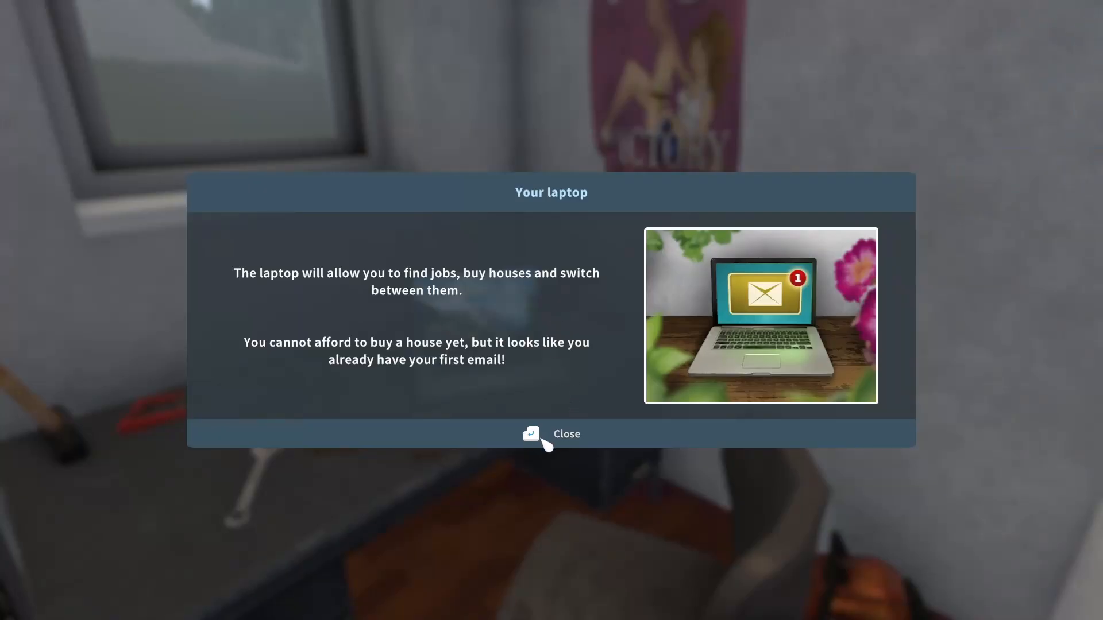
pyautogui.click(550, 434)
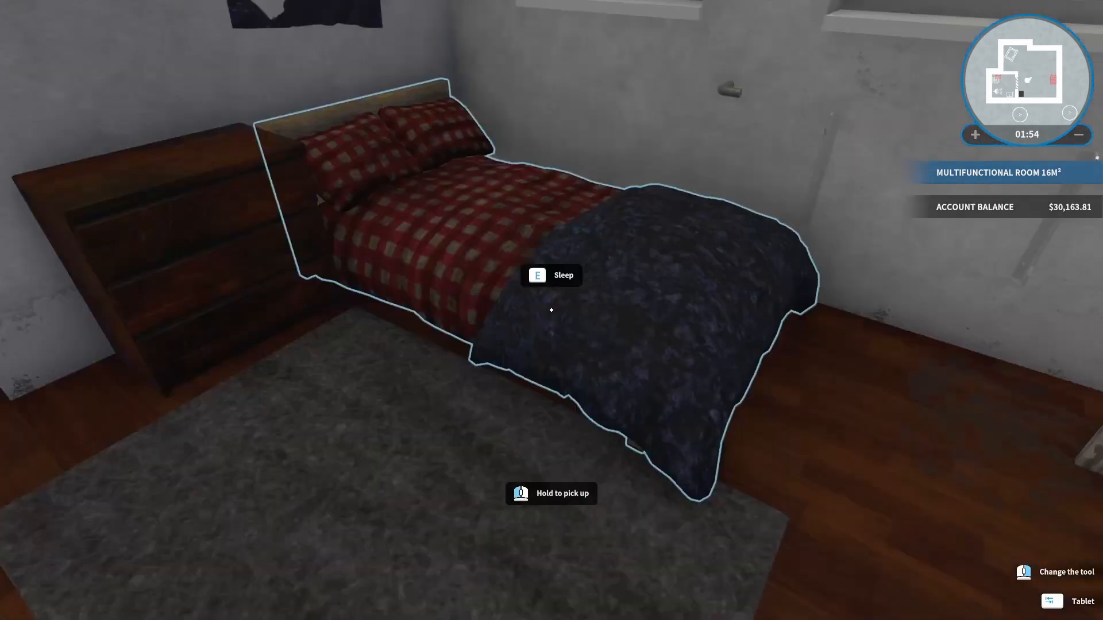
pyautogui.moveTo(551, 309)
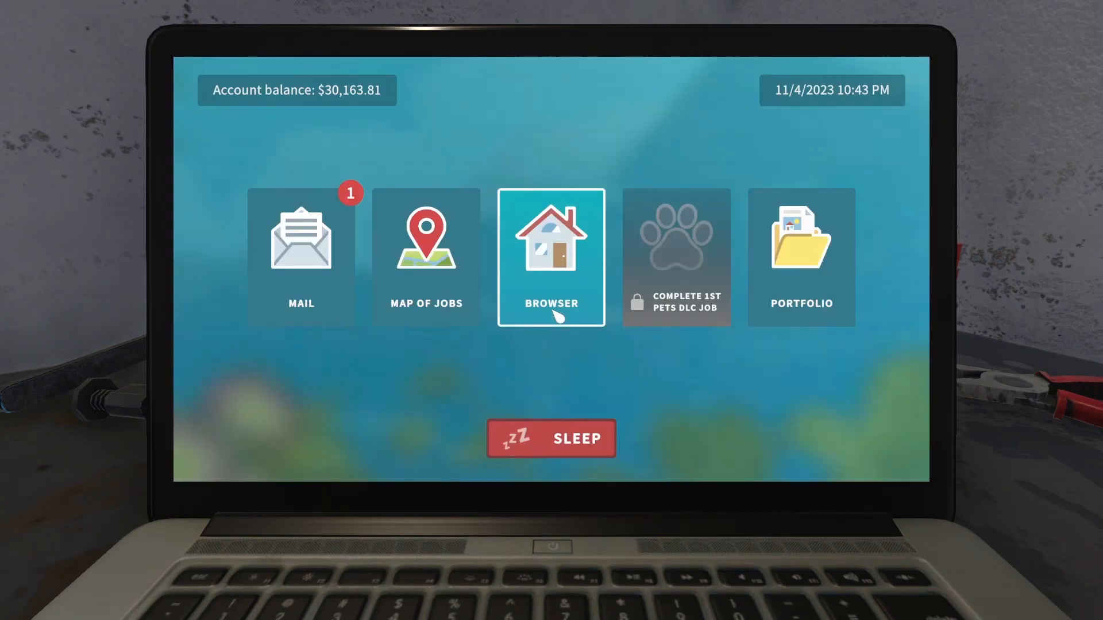
pyautogui.moveTo(826, 97)
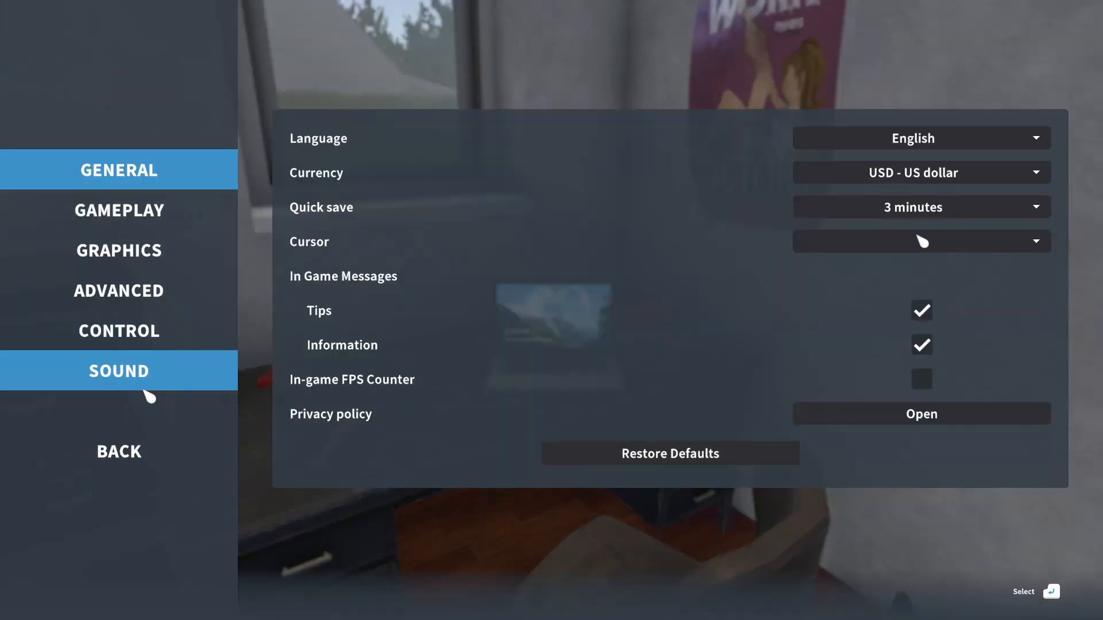
pyautogui.click(118, 210)
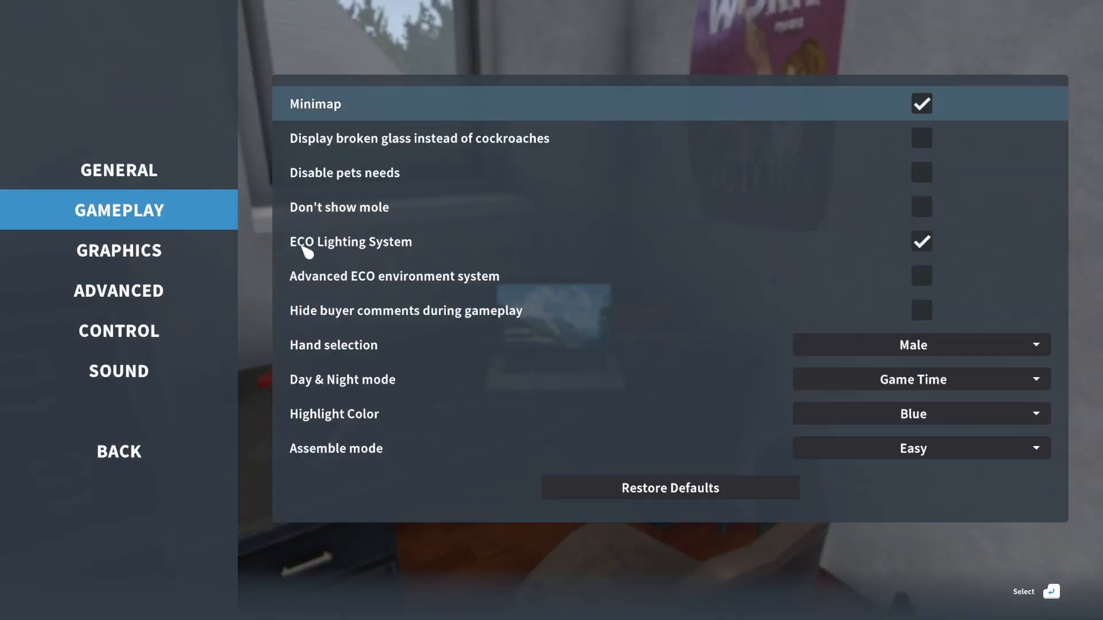
pyautogui.click(919, 379)
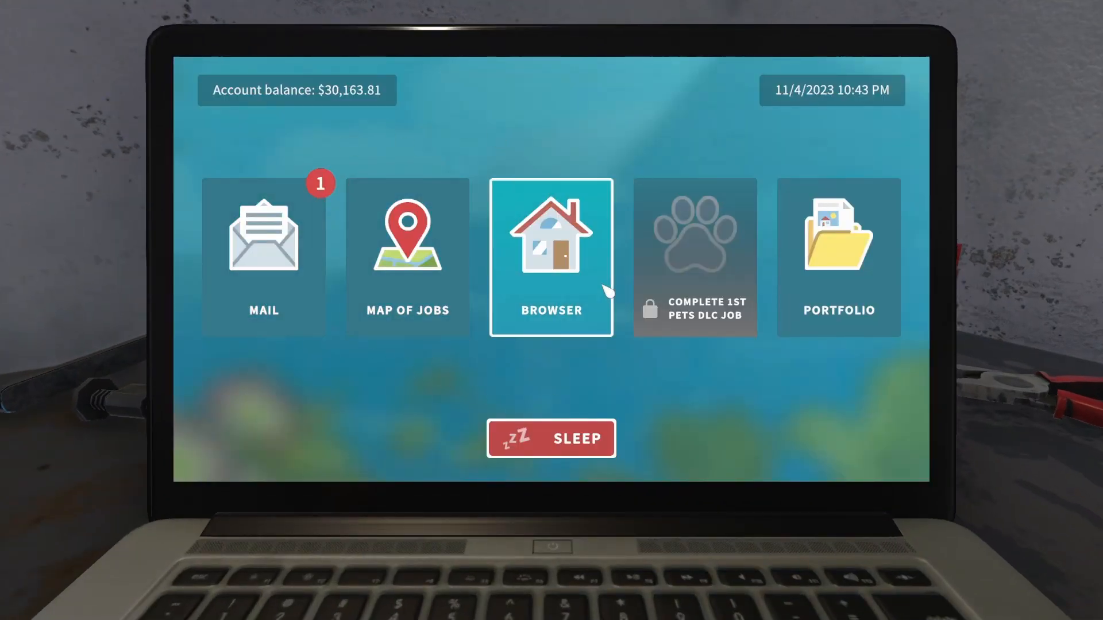
# - Accept Sara Lewis's 'Ex-boyfriend stole the radiator' job from the laptop mail
pyautogui.click(263, 255)
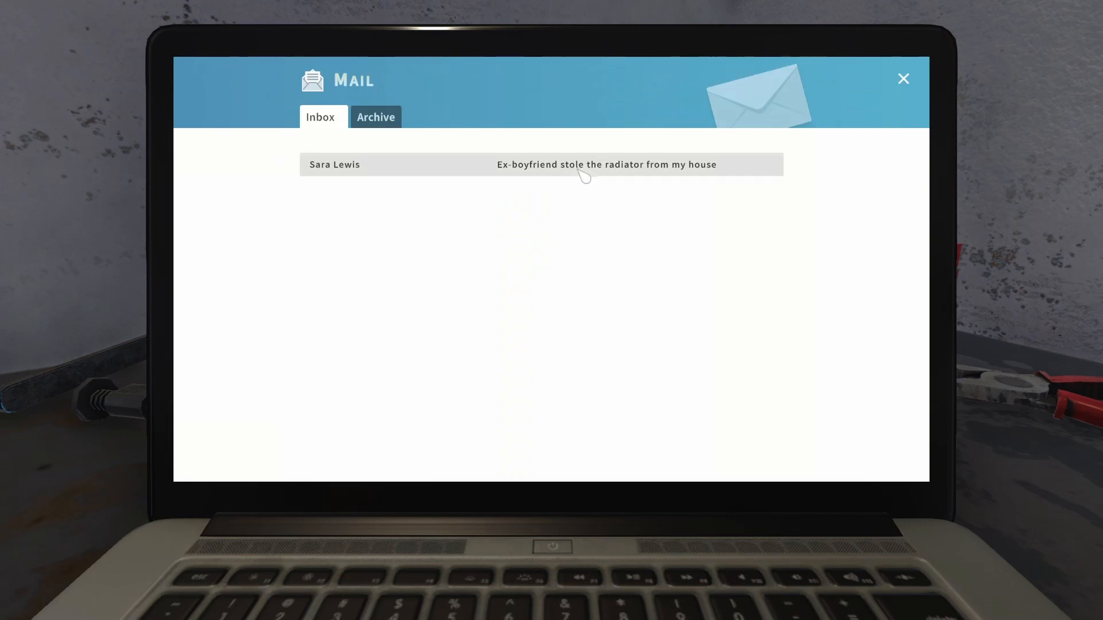
pyautogui.click(604, 164)
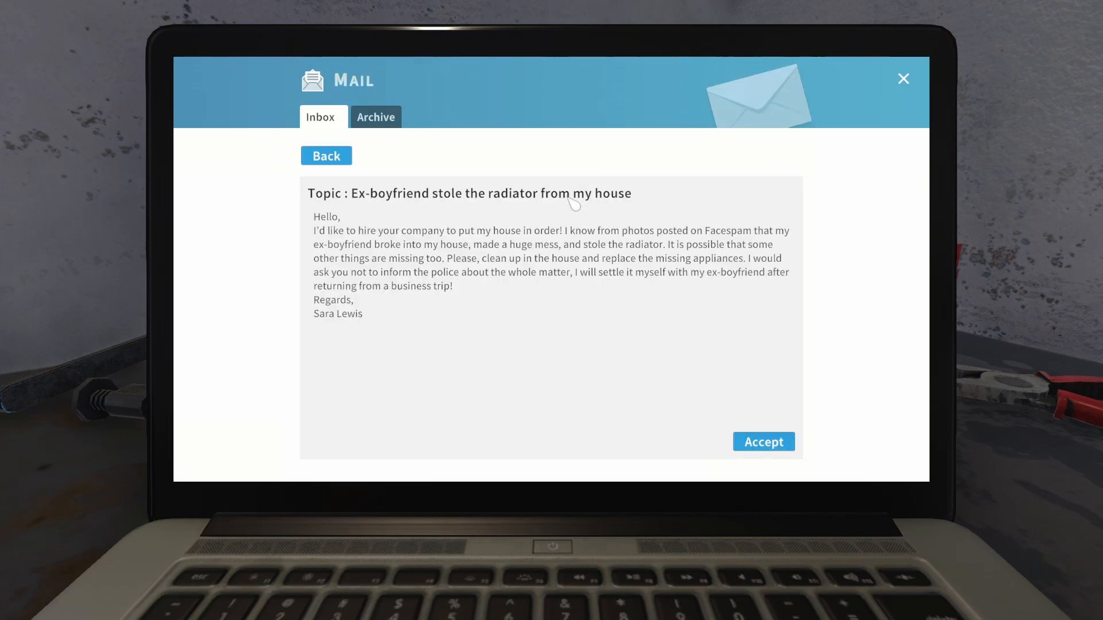
pyautogui.moveTo(1040, 131)
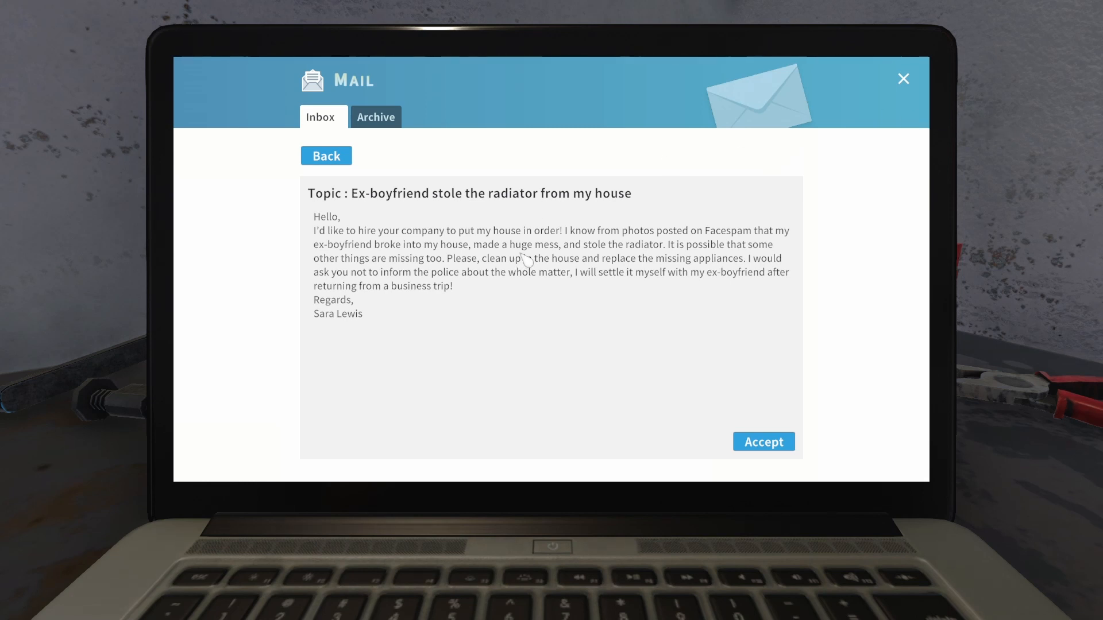
pyautogui.moveTo(654, 351)
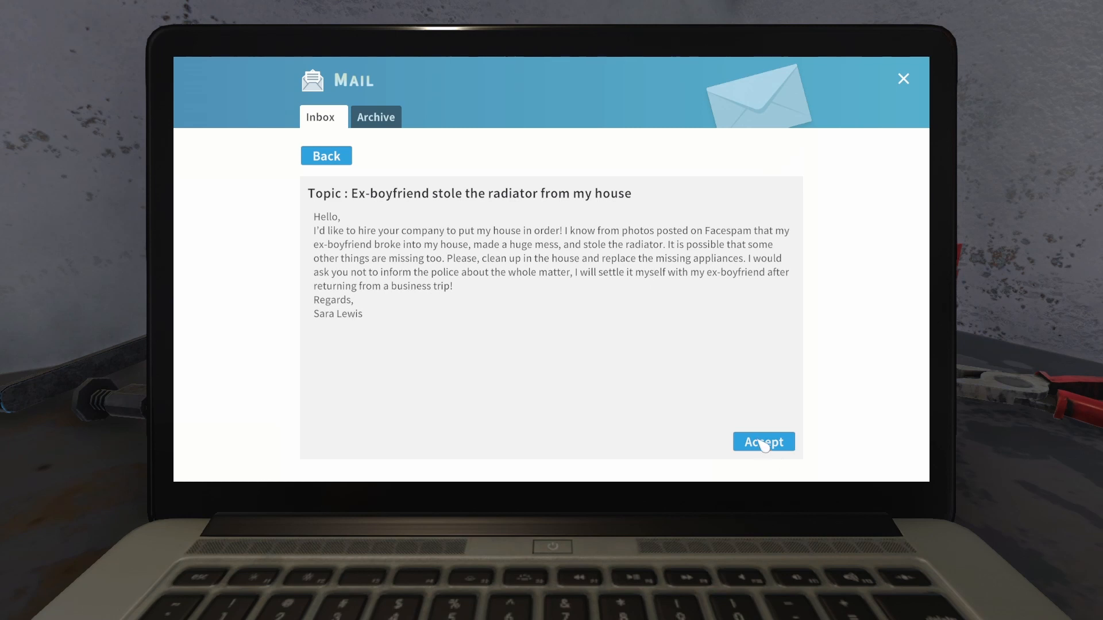
pyautogui.click(763, 442)
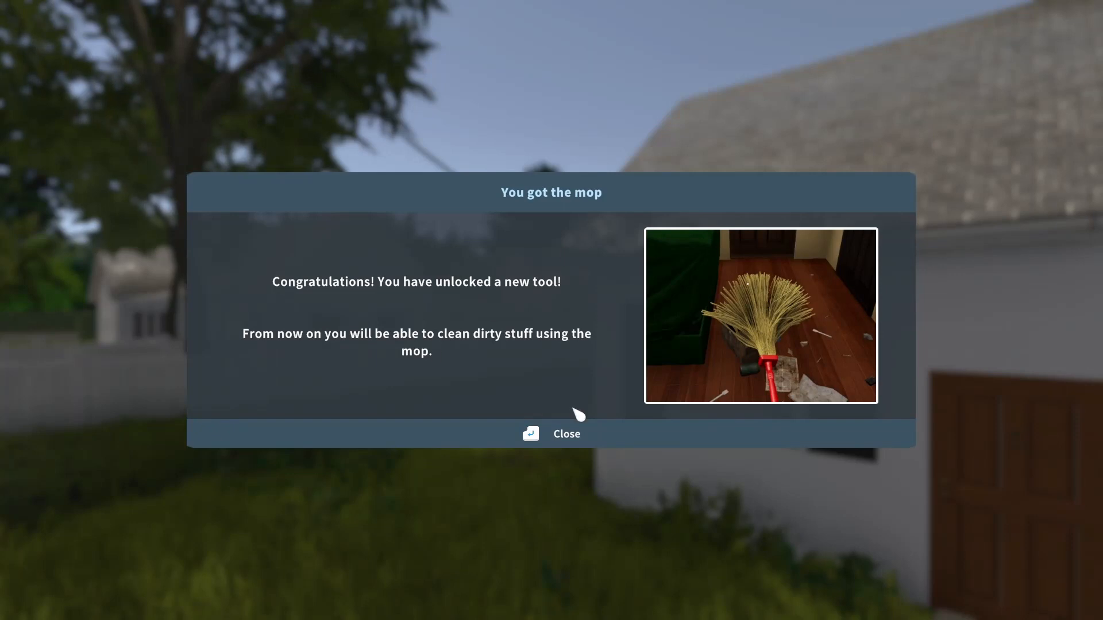
pyautogui.moveTo(568, 447)
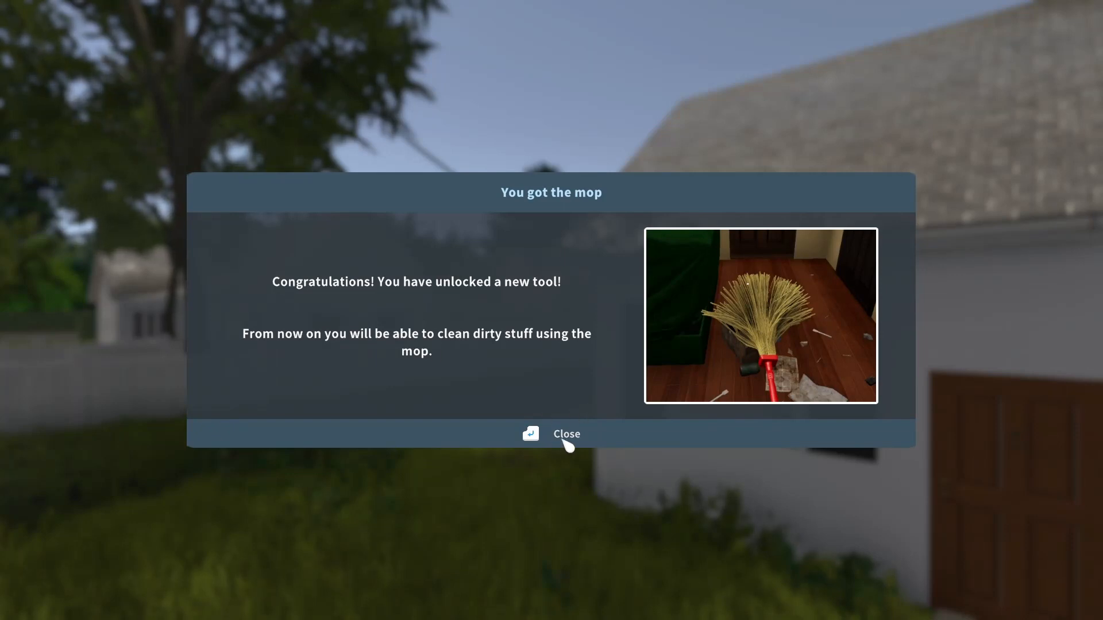
# - Close the mop notice and enter the client's house through the front door
pyautogui.click(567, 433)
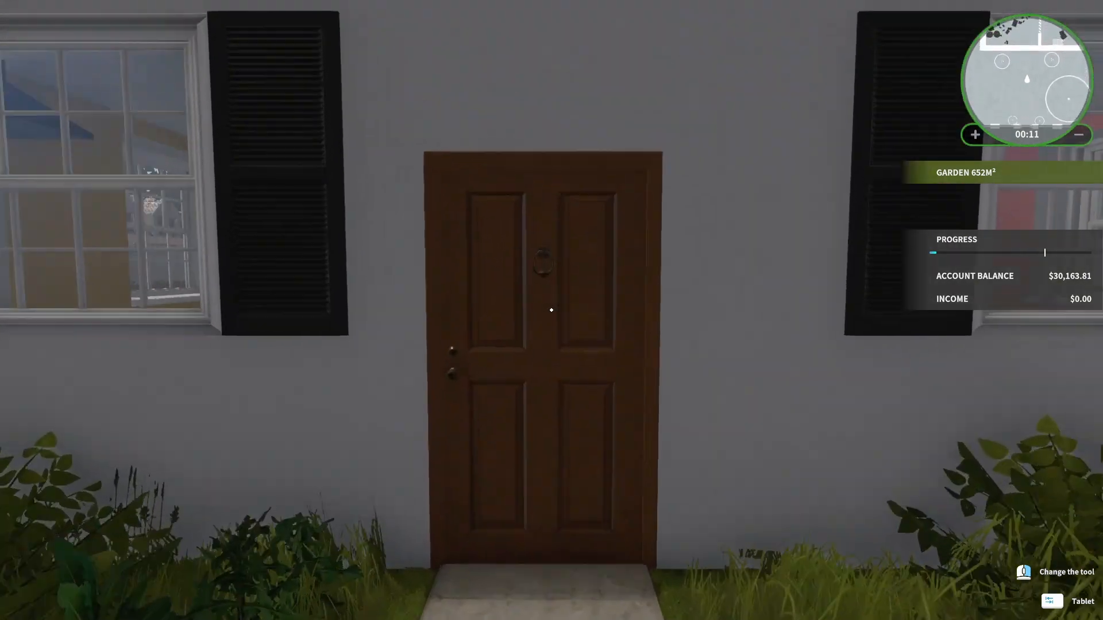
pyautogui.click(551, 309)
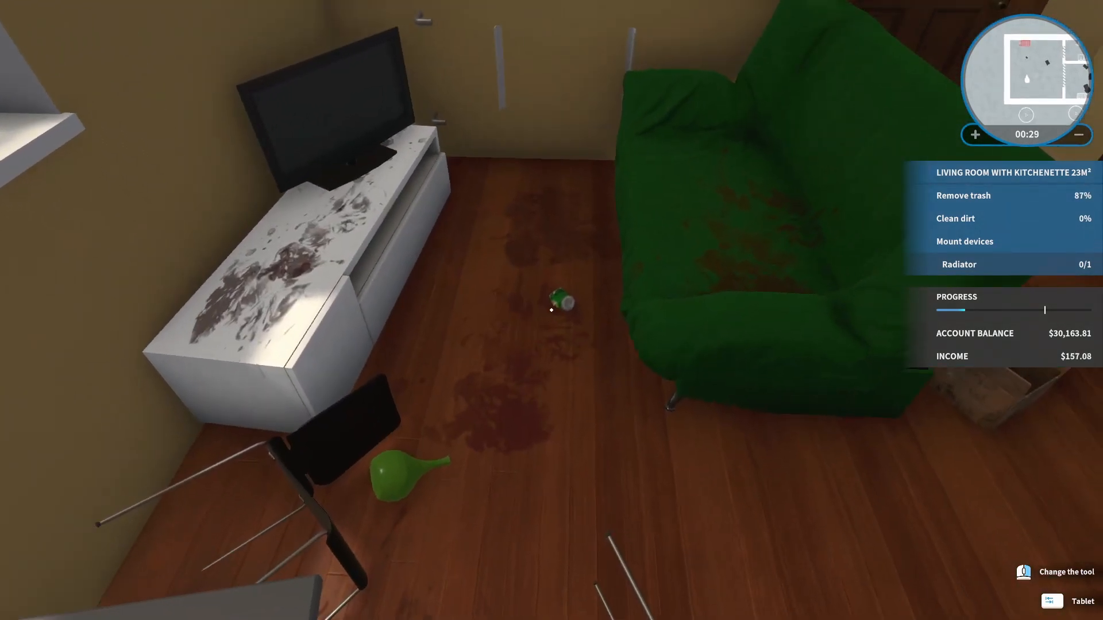
pyautogui.moveTo(552, 309)
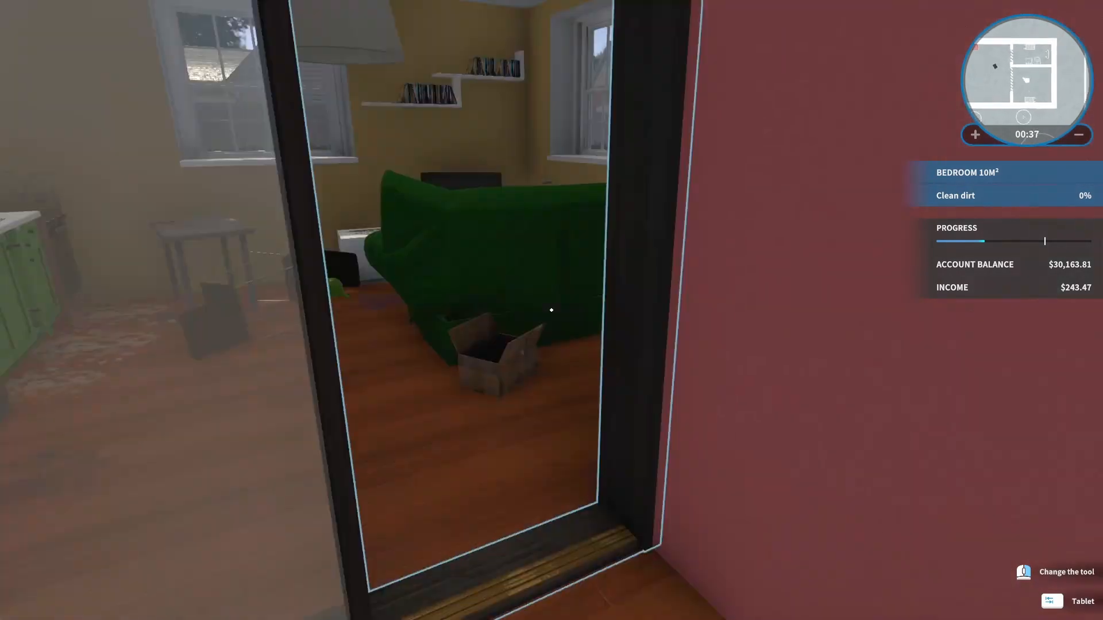
pyautogui.moveTo(551, 310)
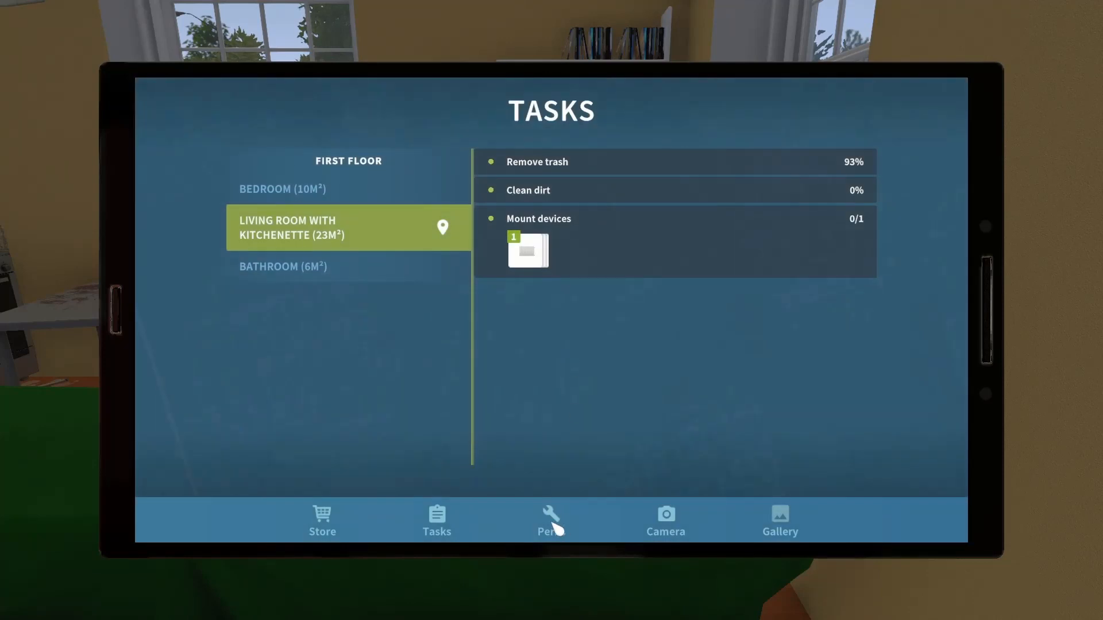
# - Switch from the tablet's task list to the Perks page
pyautogui.click(551, 520)
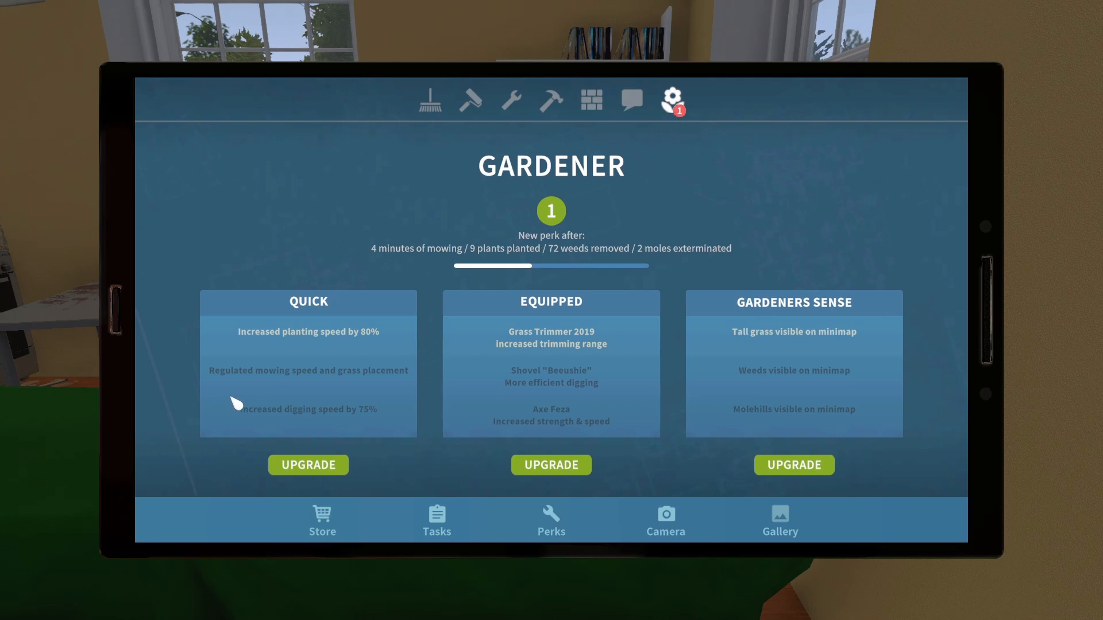
pyautogui.moveTo(570, 411)
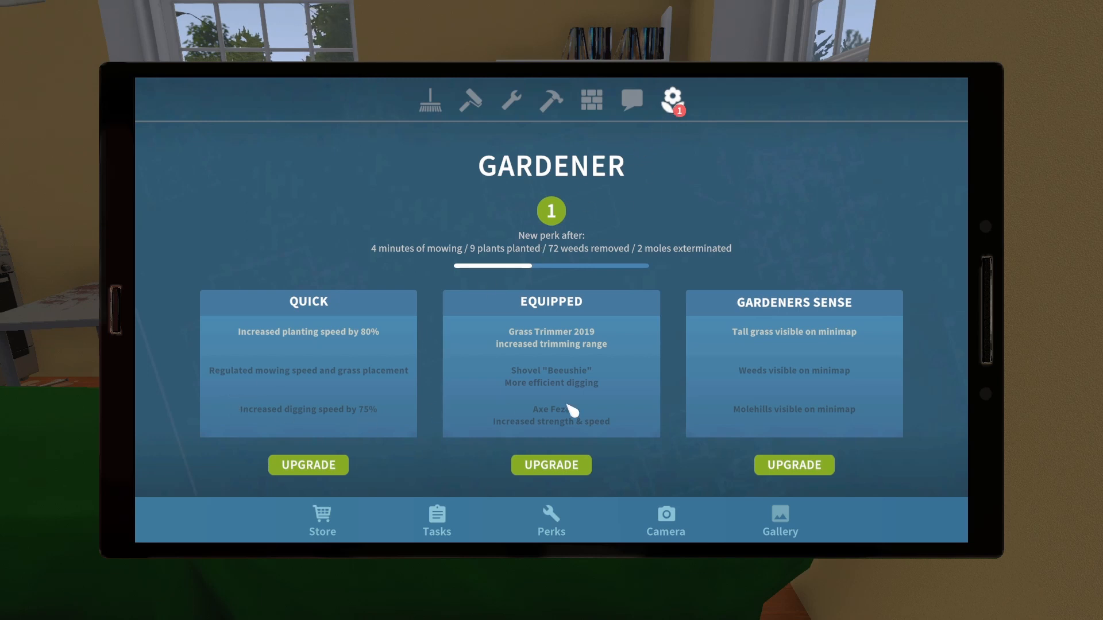
pyautogui.moveTo(833, 383)
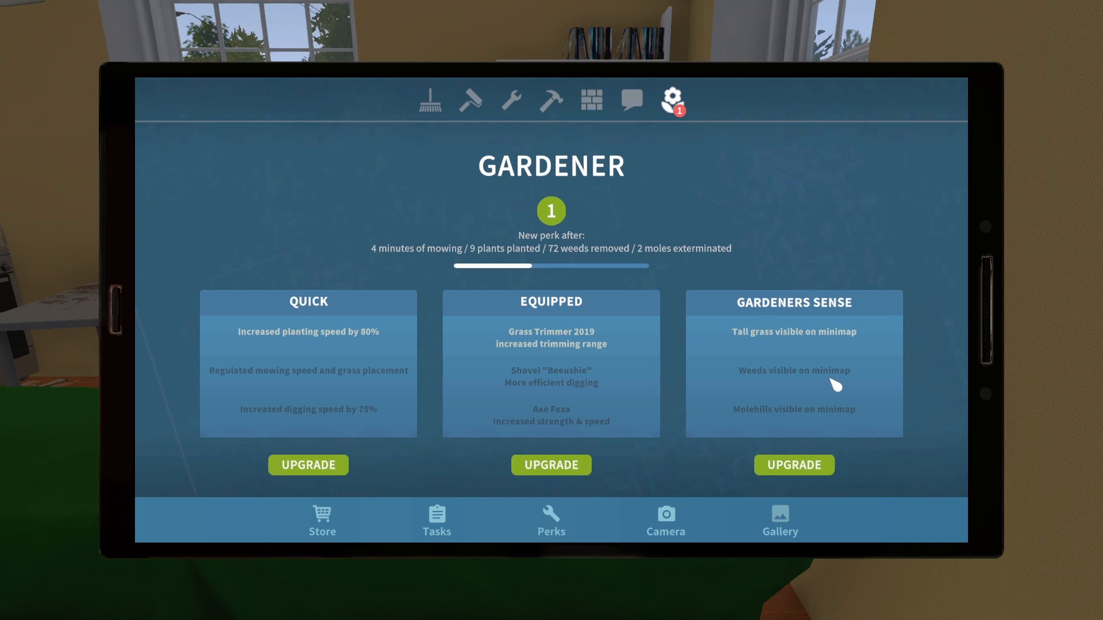
pyautogui.moveTo(447, 411)
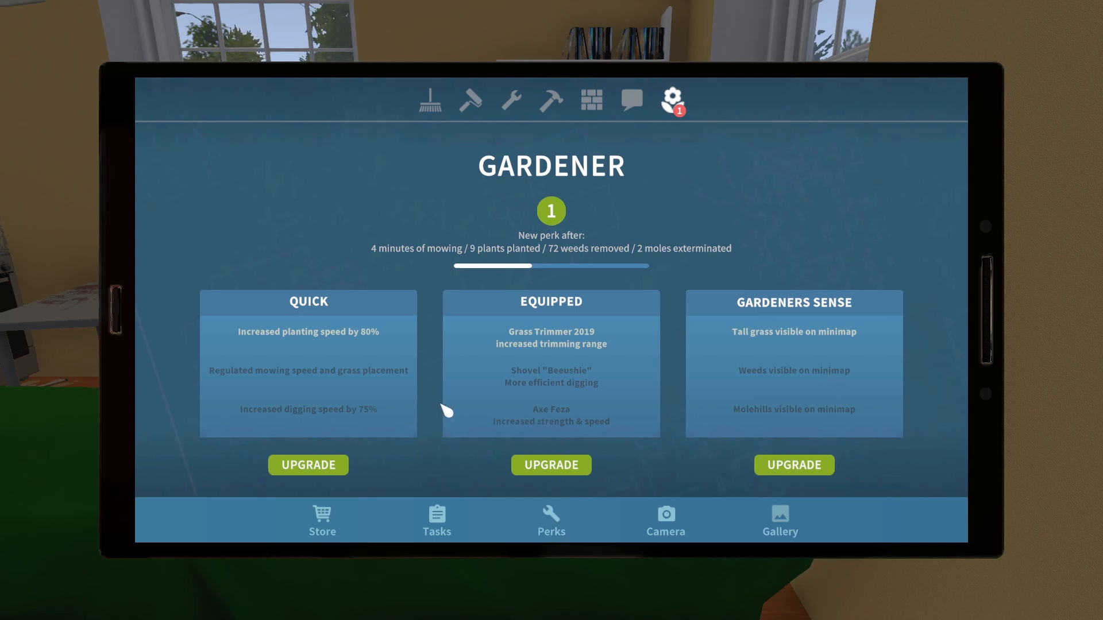
pyautogui.moveTo(543, 188)
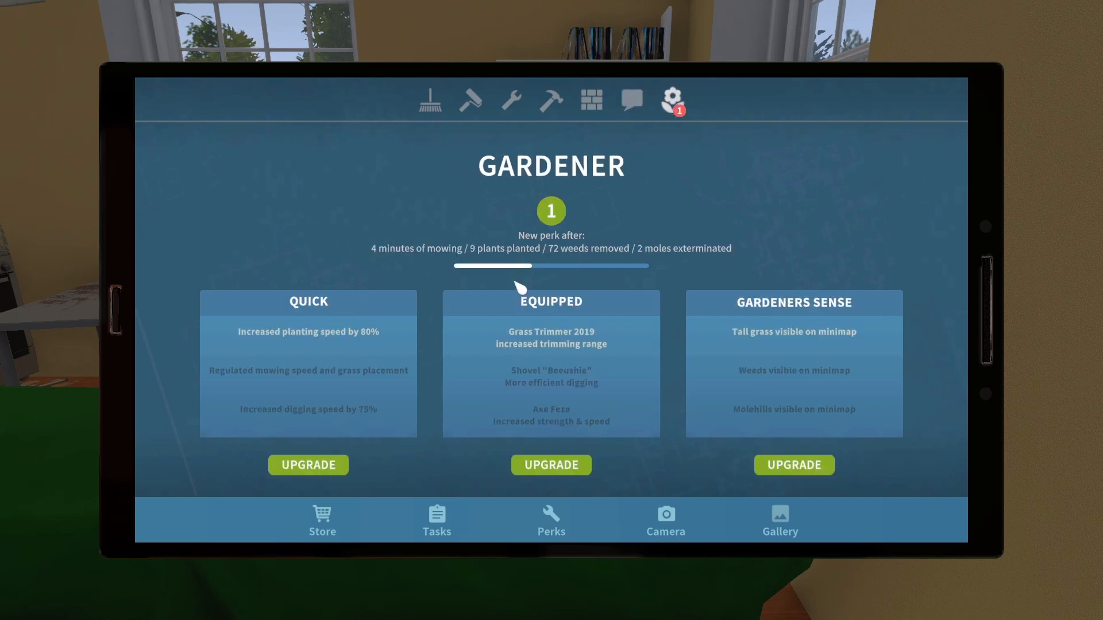
pyautogui.moveTo(558, 353)
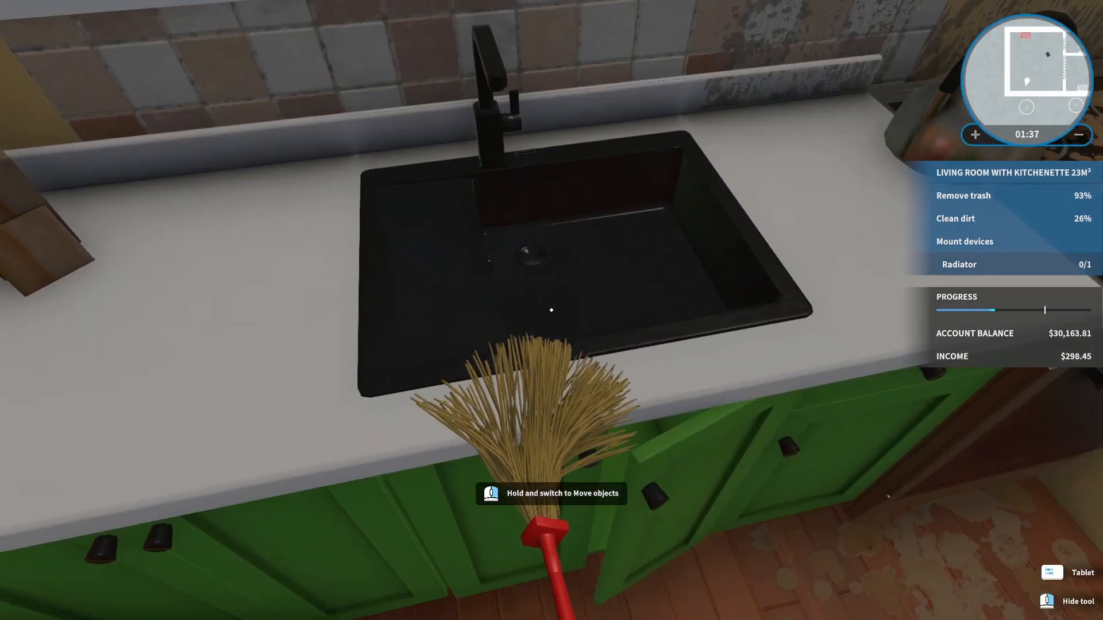
pyautogui.moveTo(551, 310)
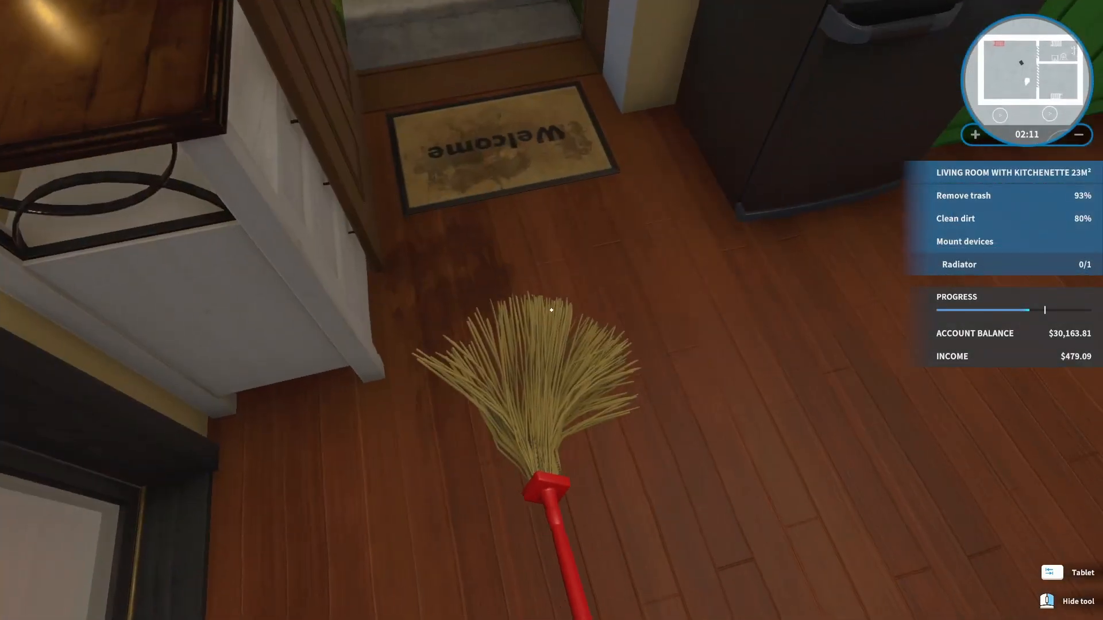
pyautogui.moveTo(551, 309)
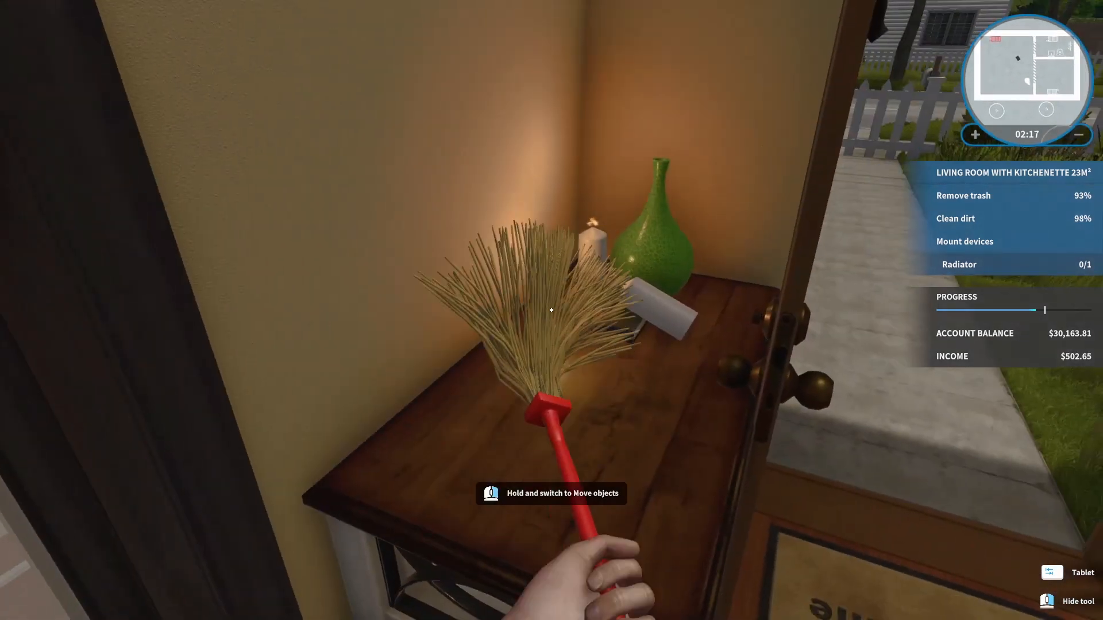
pyautogui.moveTo(552, 309)
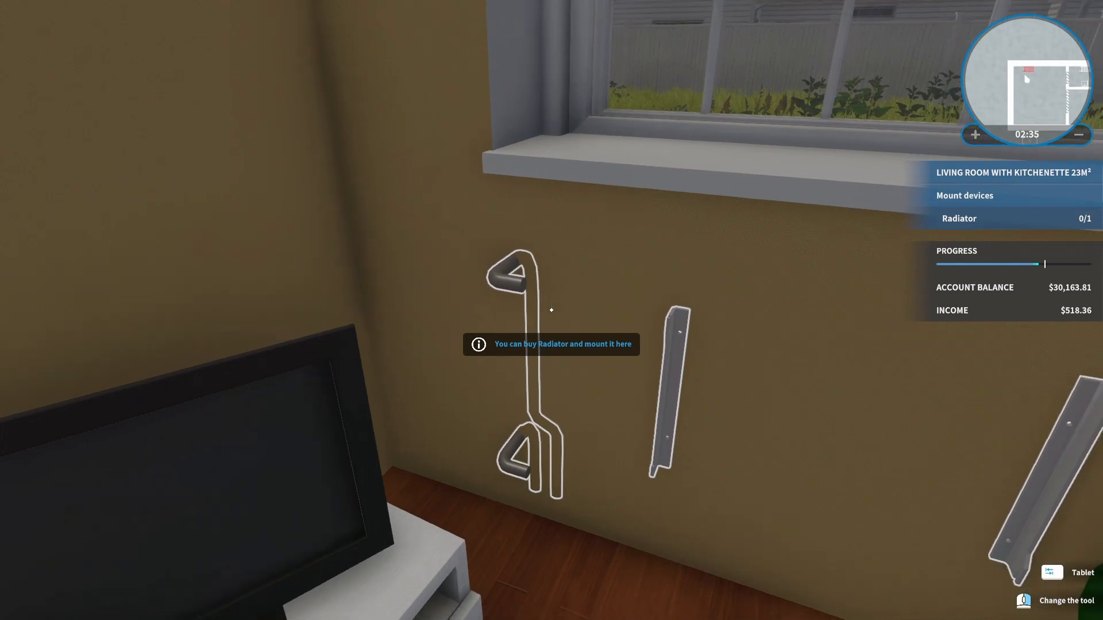
# - Search the tablet store for 'rad' and buy the white radiator
pyautogui.click(1069, 573)
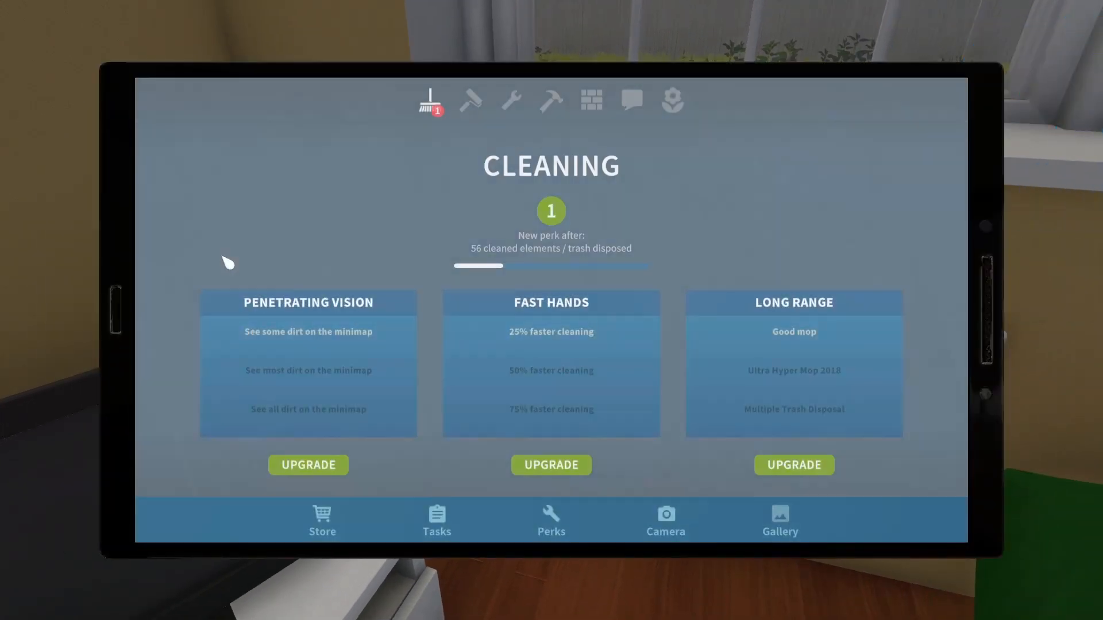
pyautogui.click(322, 521)
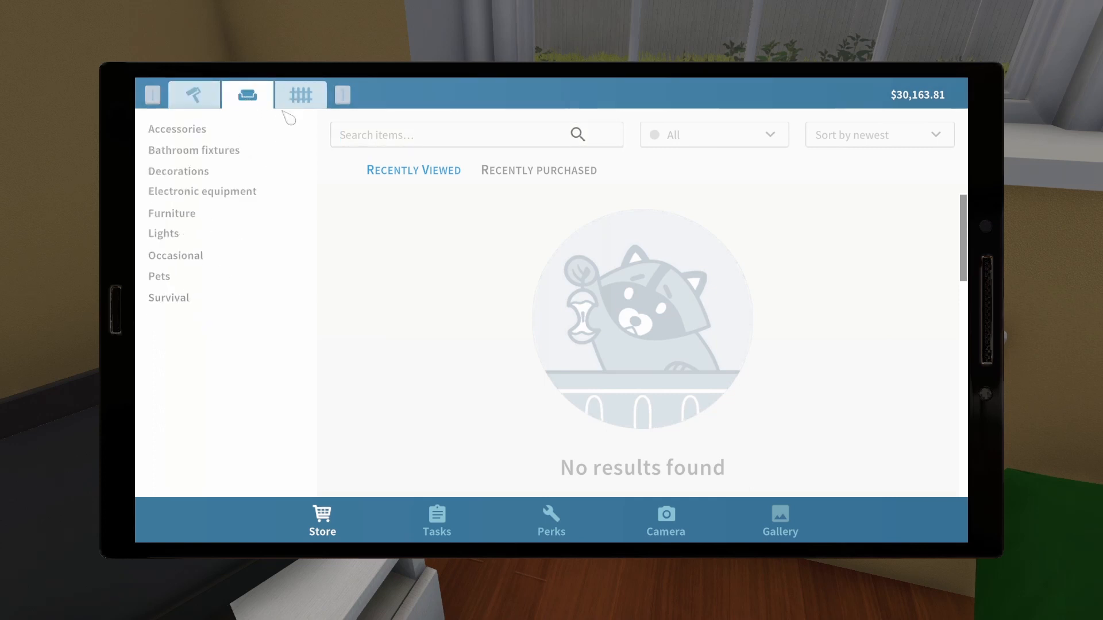
pyautogui.write('r')
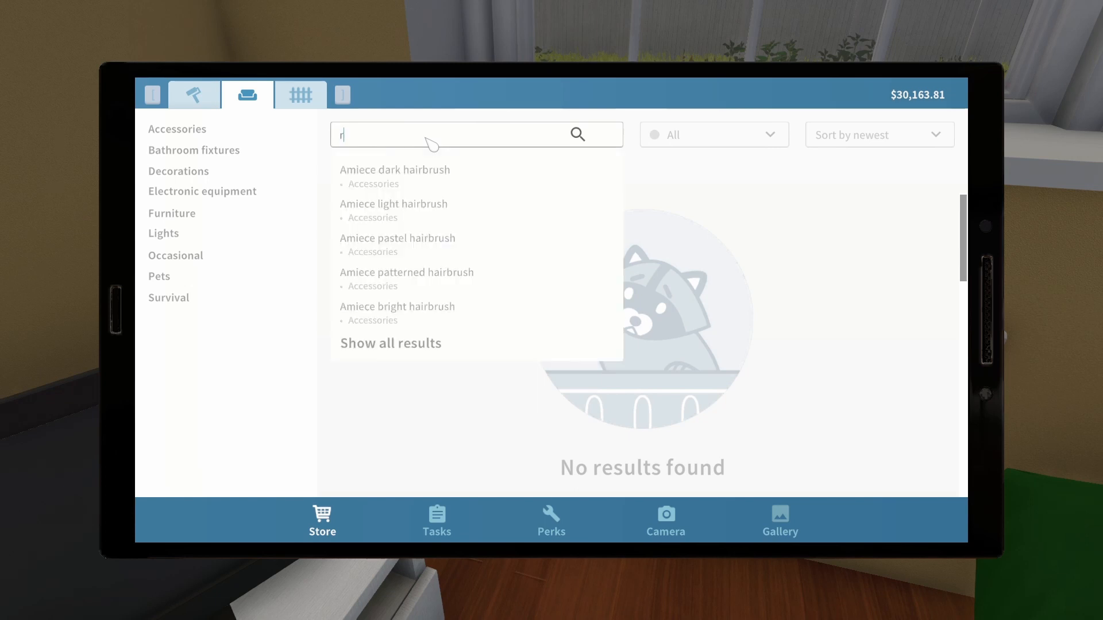
pyautogui.write('ad')
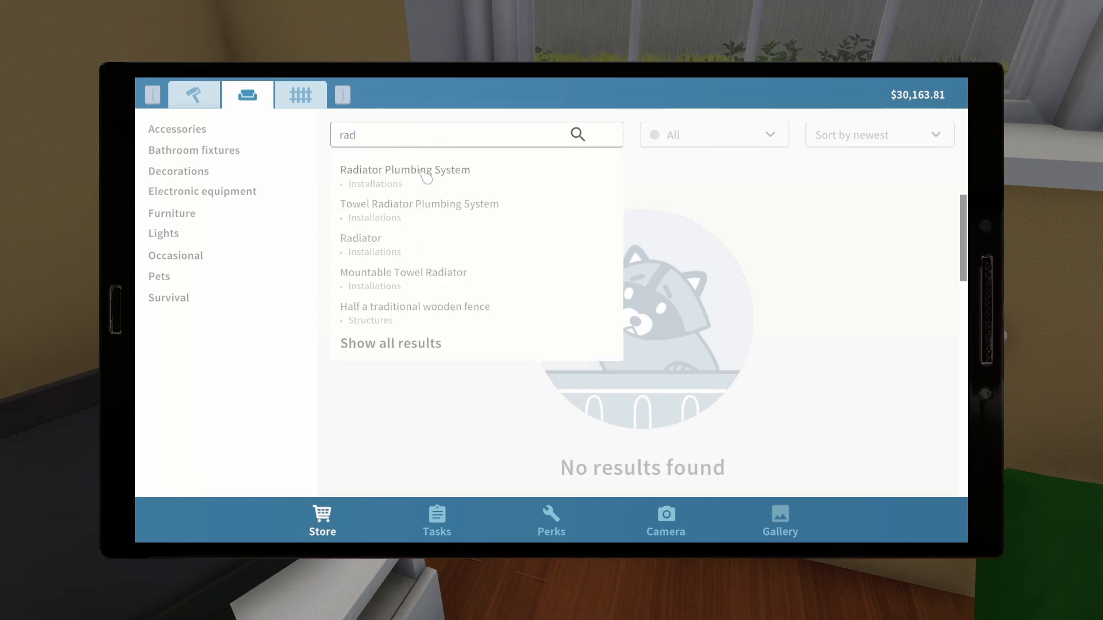
pyautogui.click(361, 238)
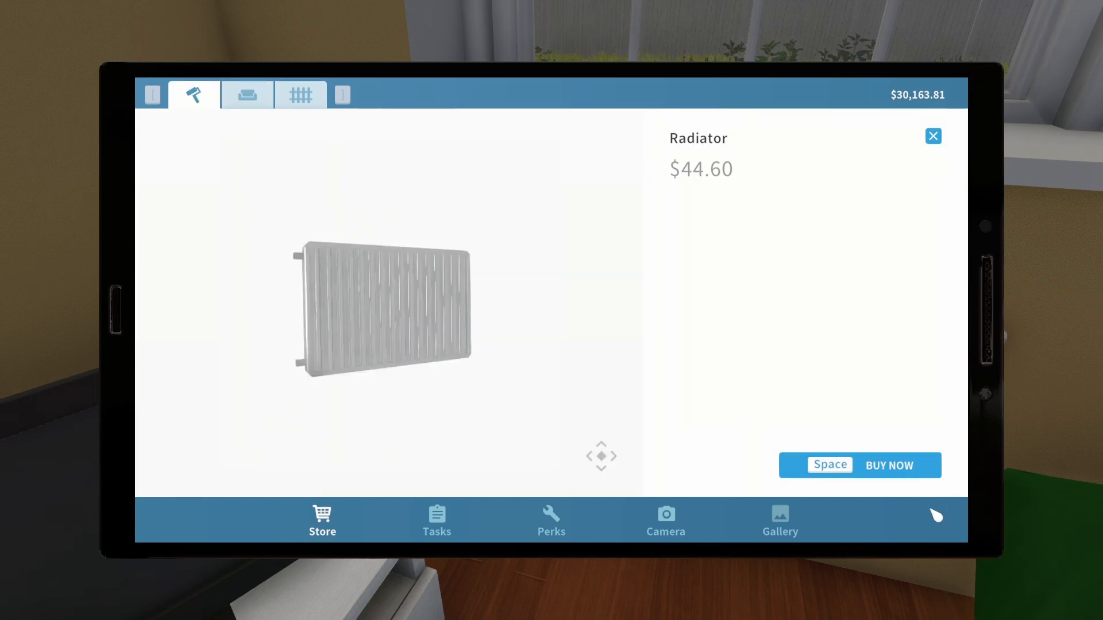
pyautogui.click(889, 464)
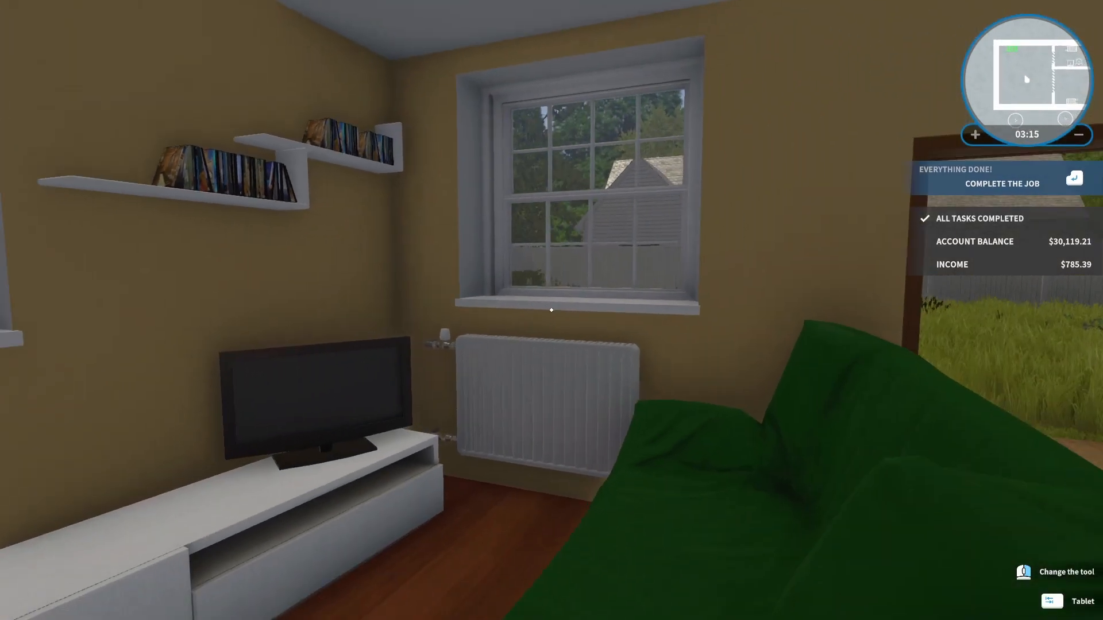
# - Complete the radiator job and confirm the $785.39 payout
pyautogui.click(1002, 183)
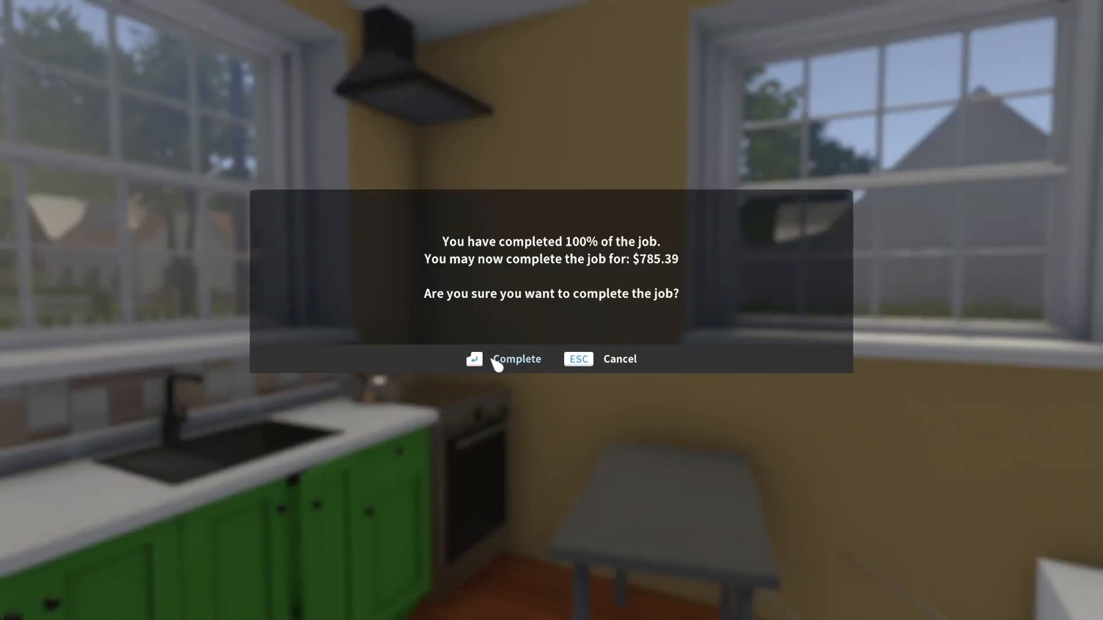
pyautogui.click(502, 358)
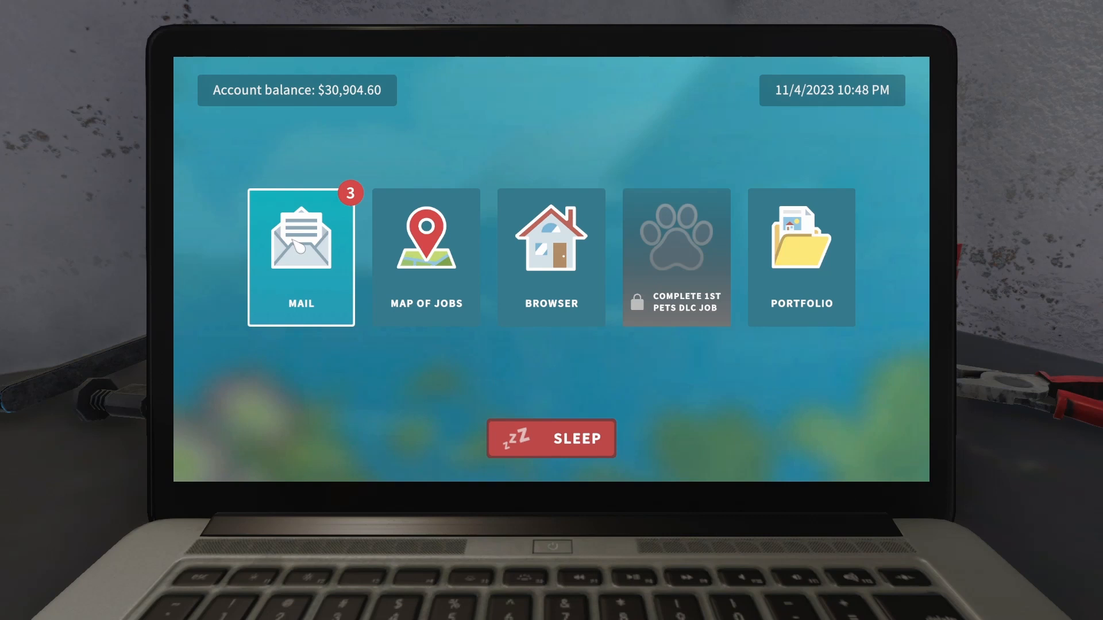
# - Accept the 'A bit of gravel and a couple of bushes' job from the mail inbox
pyautogui.click(300, 257)
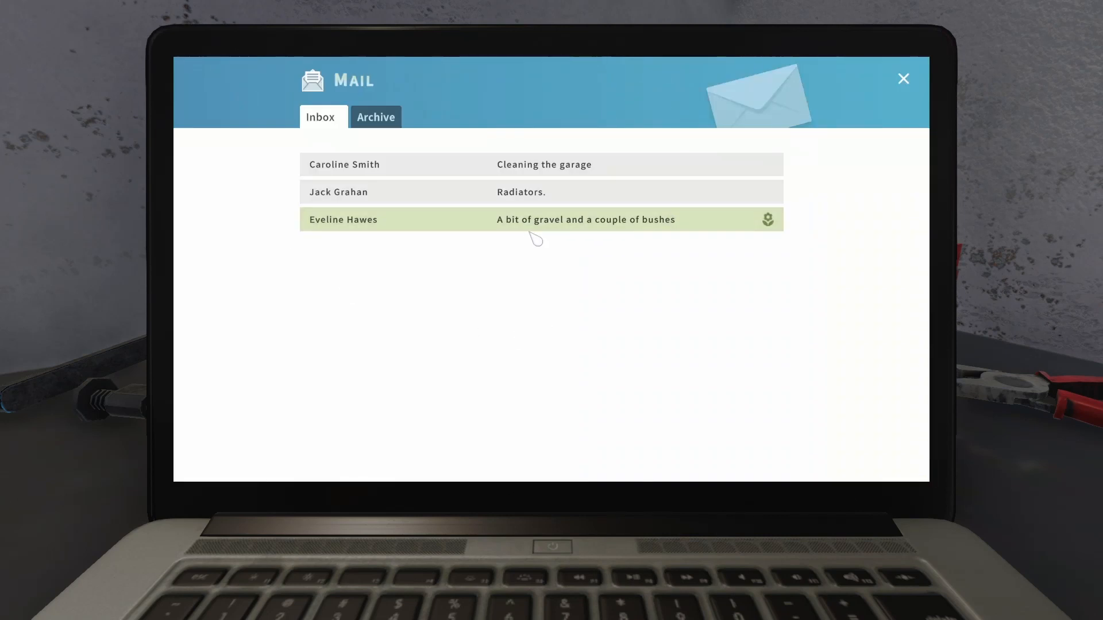
pyautogui.moveTo(604, 232)
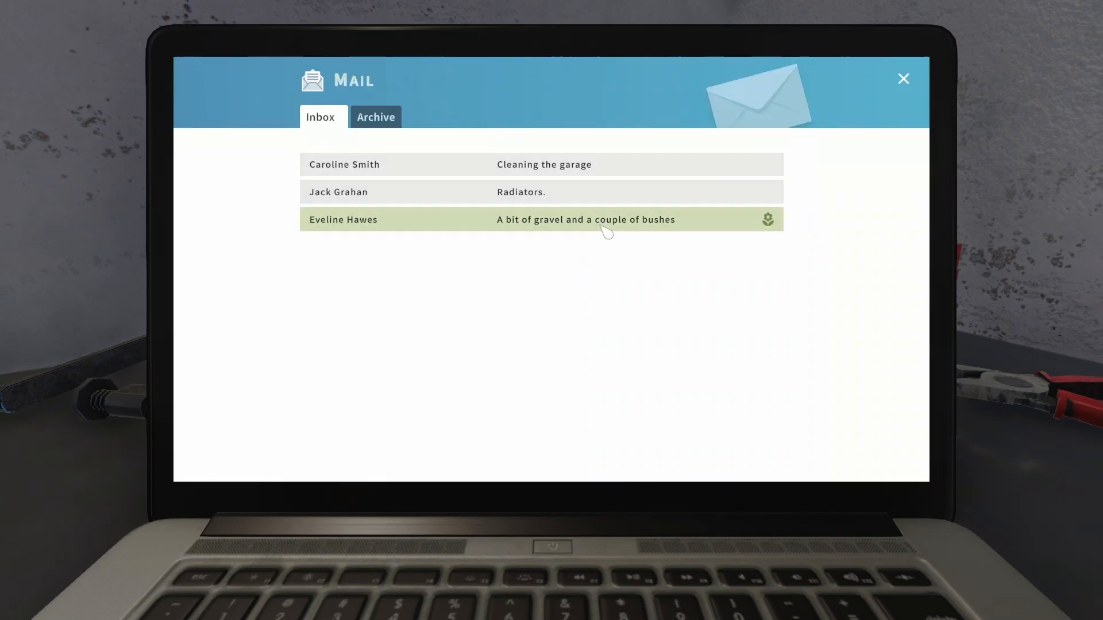
pyautogui.click(585, 218)
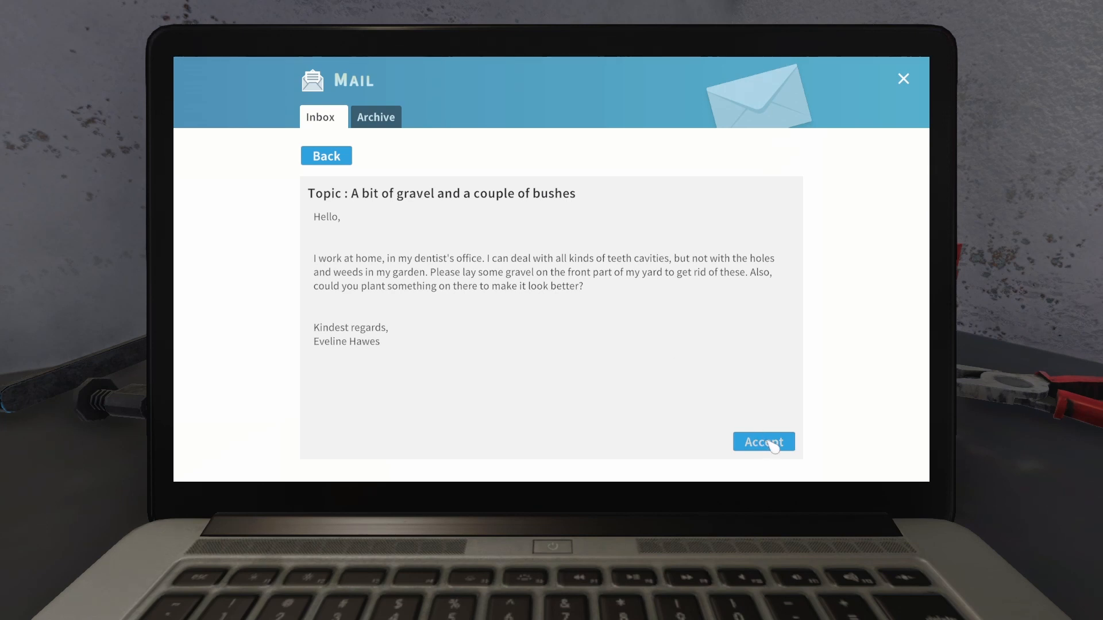
pyautogui.click(764, 442)
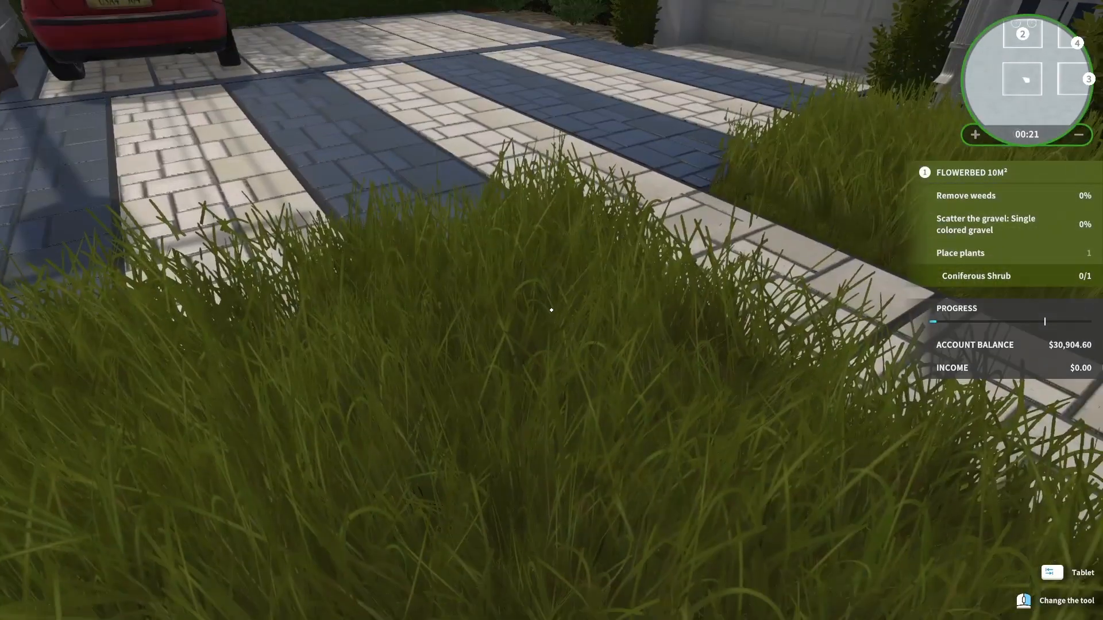
pyautogui.moveTo(552, 310)
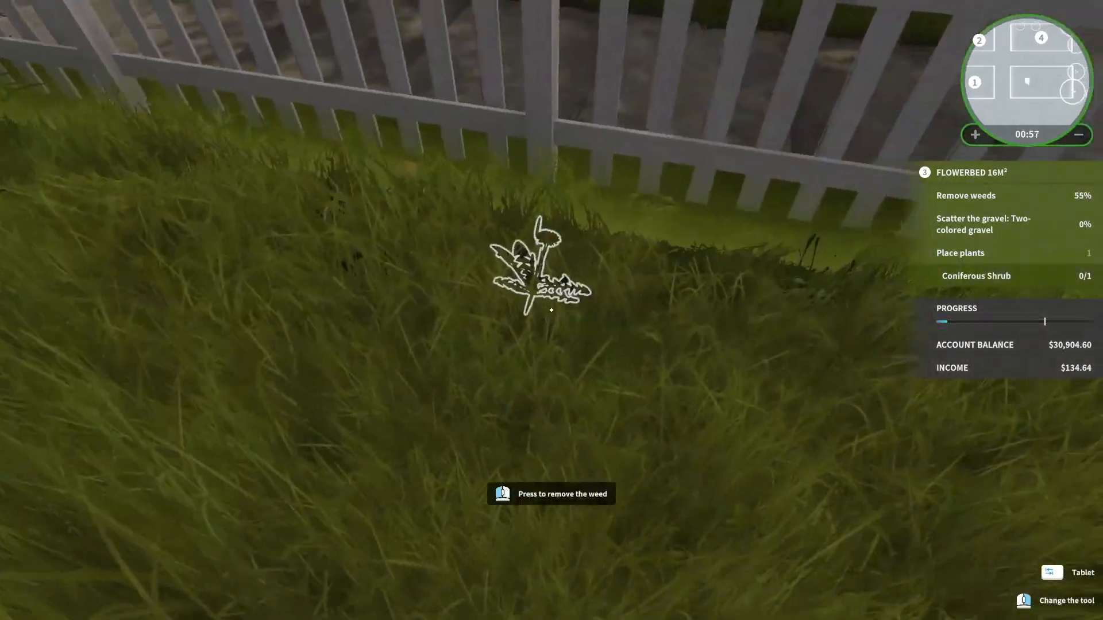
# - Pull a weed out of the client's flowerbed
pyautogui.click(551, 309)
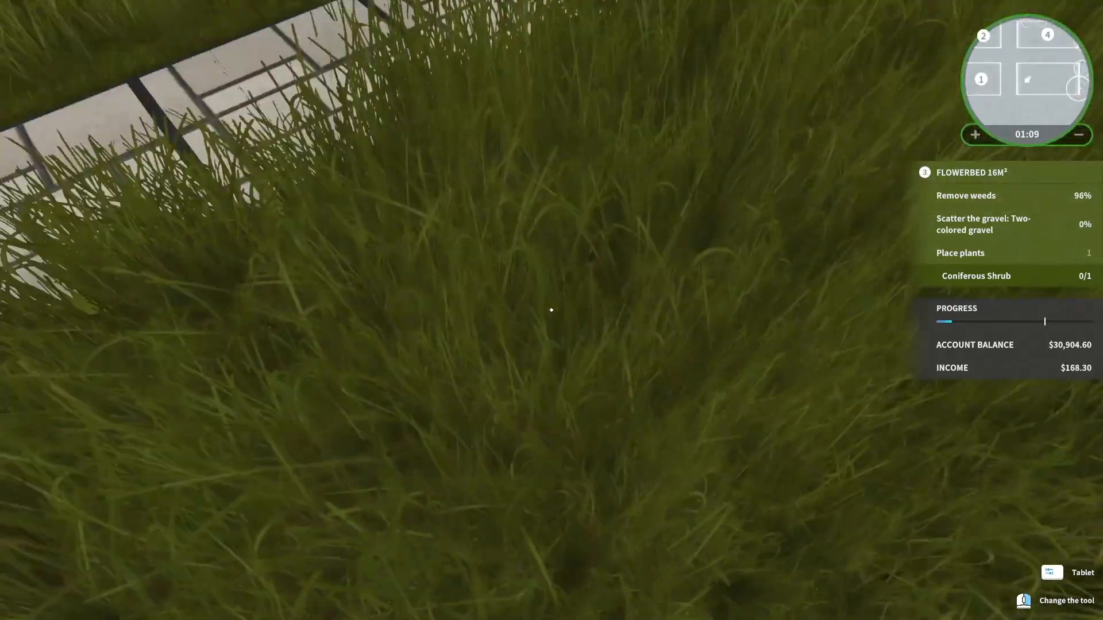
pyautogui.moveTo(552, 310)
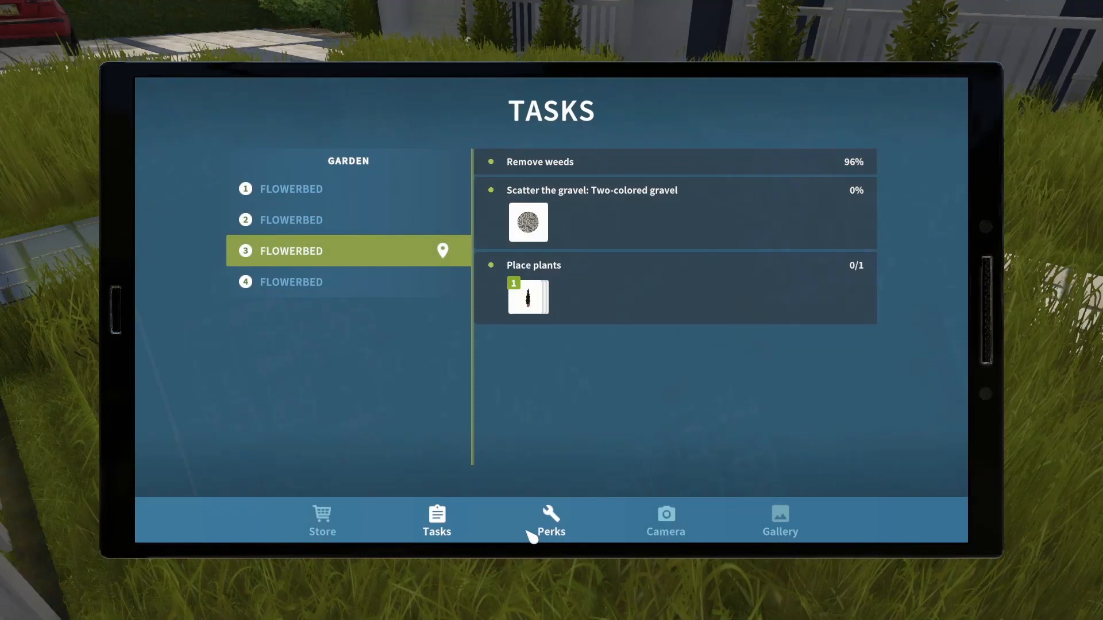
# - Switch the tablet to the Perks tab to see the Cleaning perks
pyautogui.click(551, 520)
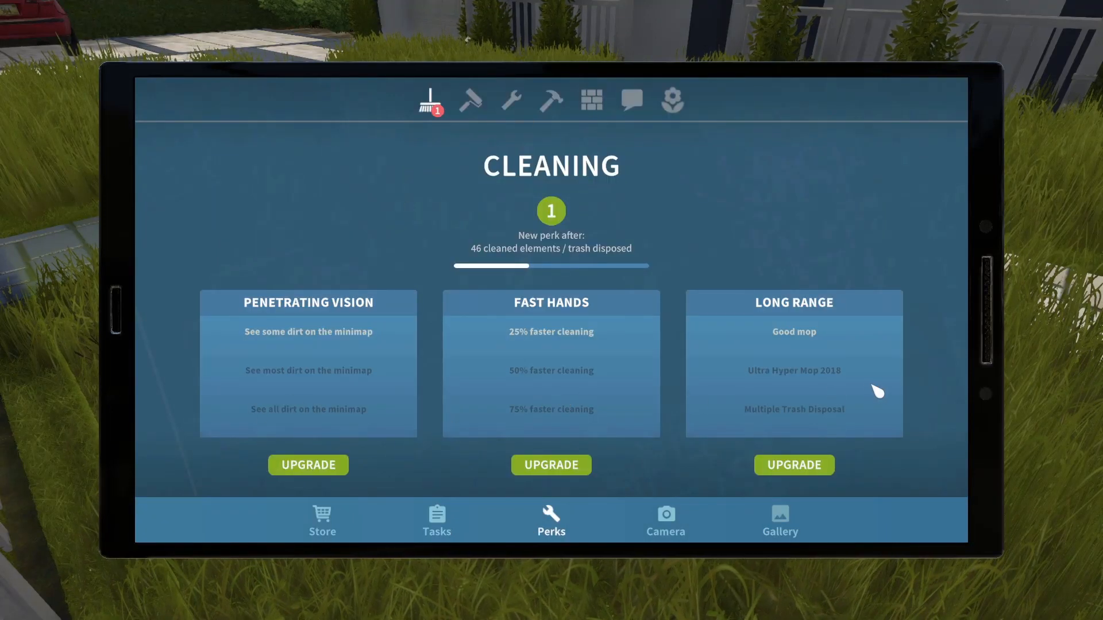
pyautogui.moveTo(607, 447)
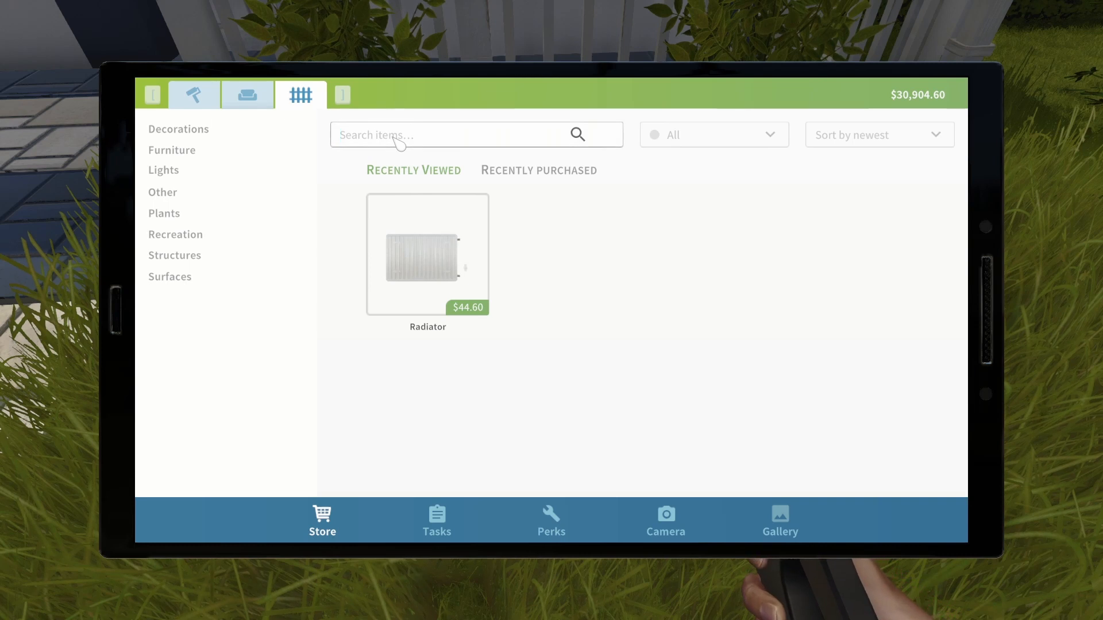
# - Search 'grave' and preview two-colored gravel's largest and smallest grain sizes and Graphite colour
pyautogui.write('grave')
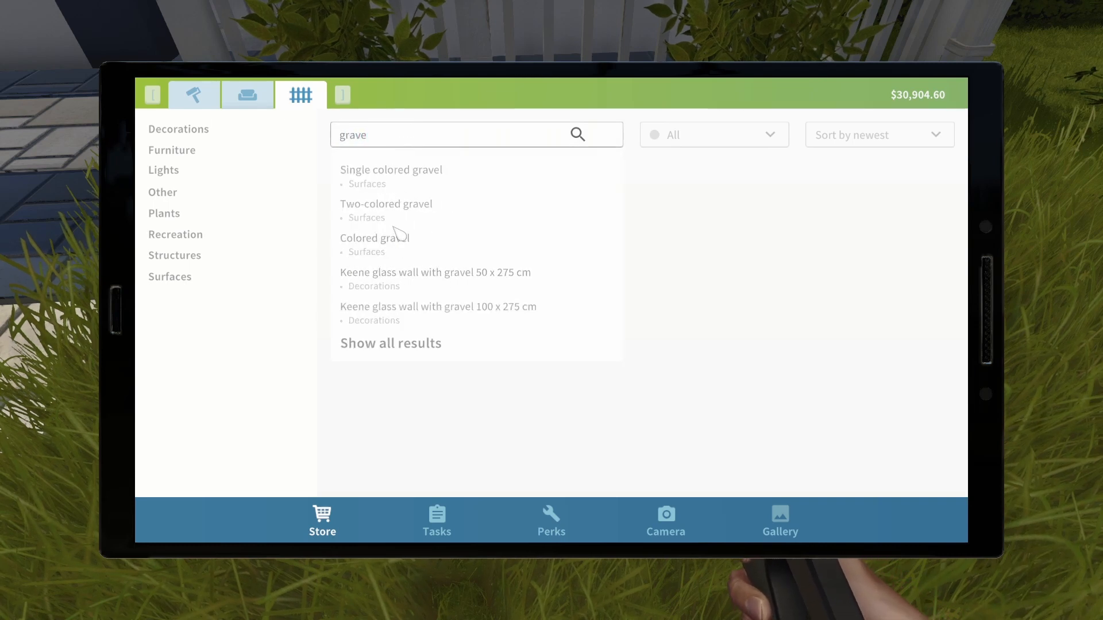
pyautogui.click(385, 204)
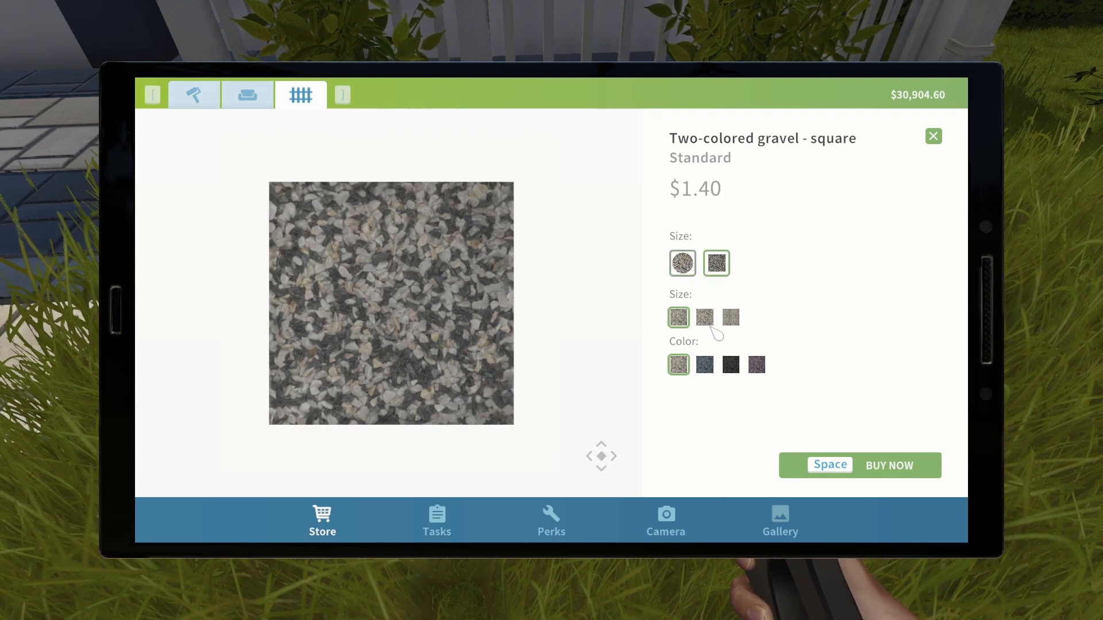
pyautogui.click(729, 365)
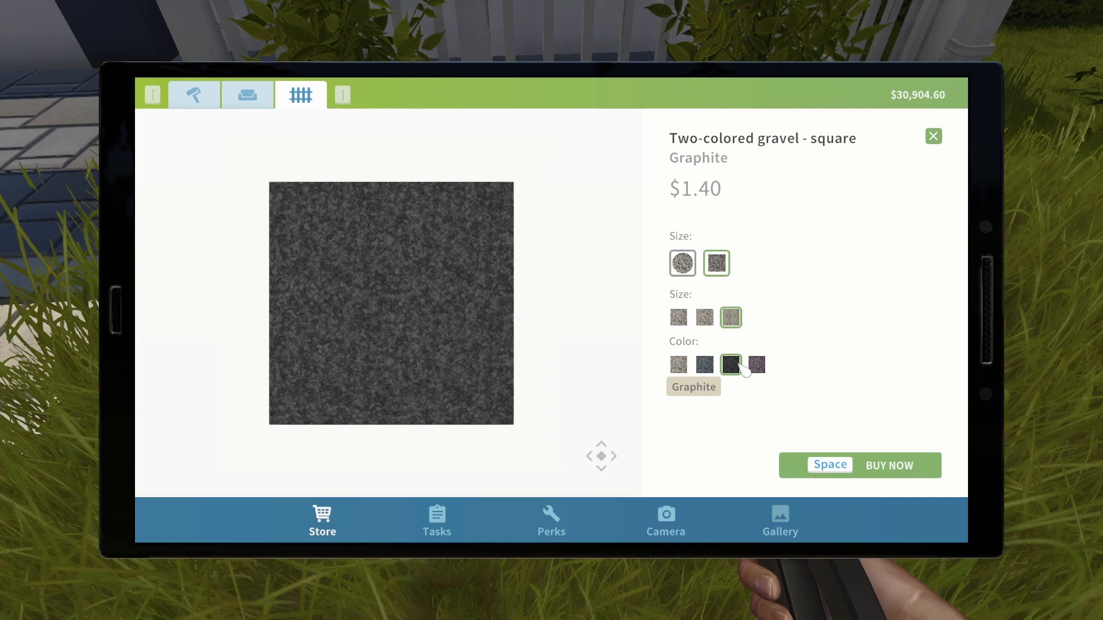
pyautogui.click(678, 364)
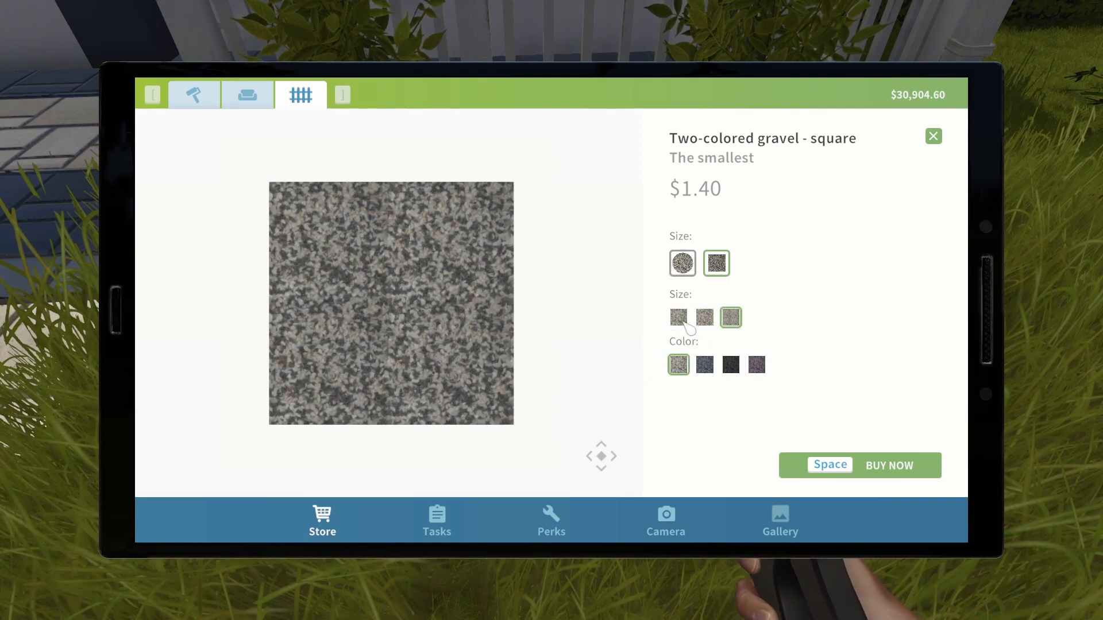
pyautogui.click(678, 317)
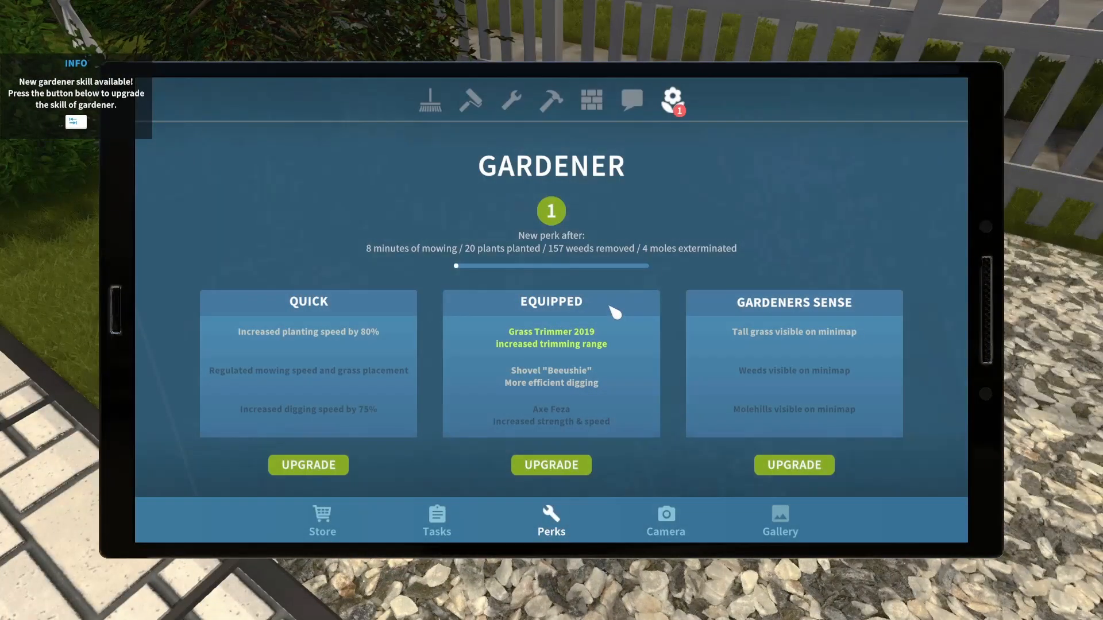
pyautogui.moveTo(793, 465)
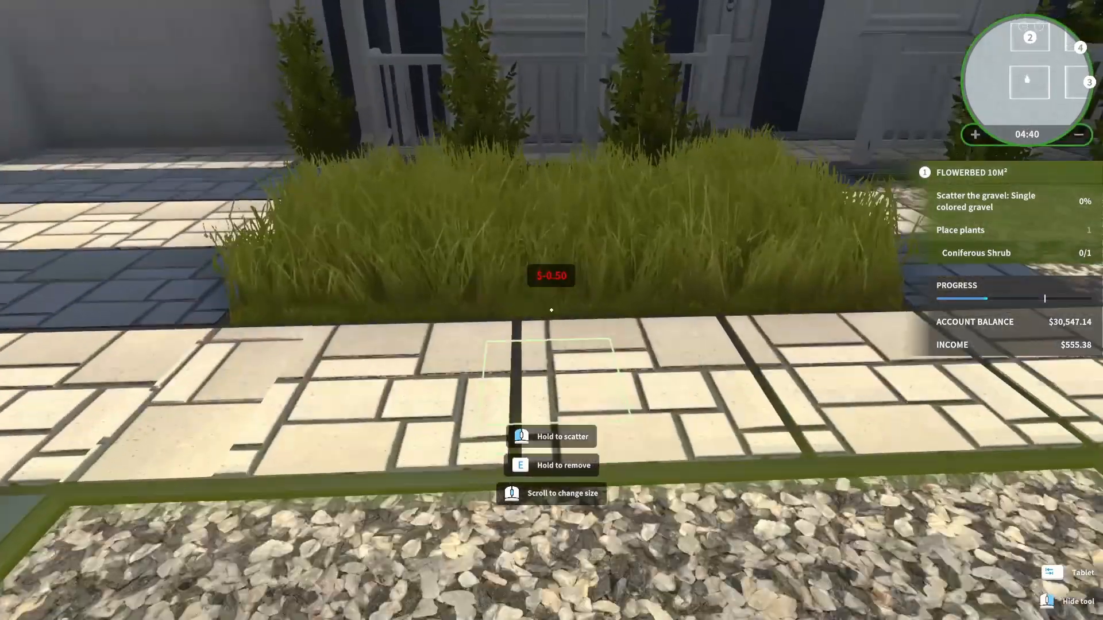
pyautogui.moveTo(550, 309)
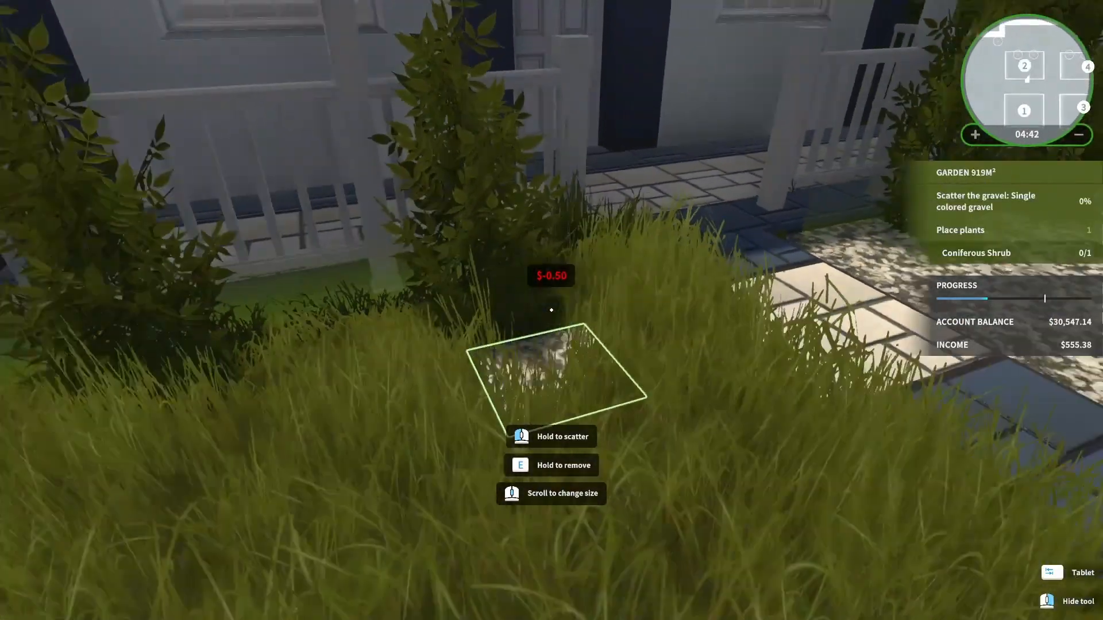
# - Search the store for 'grave' and select Single colored gravel
pyautogui.click(1049, 572)
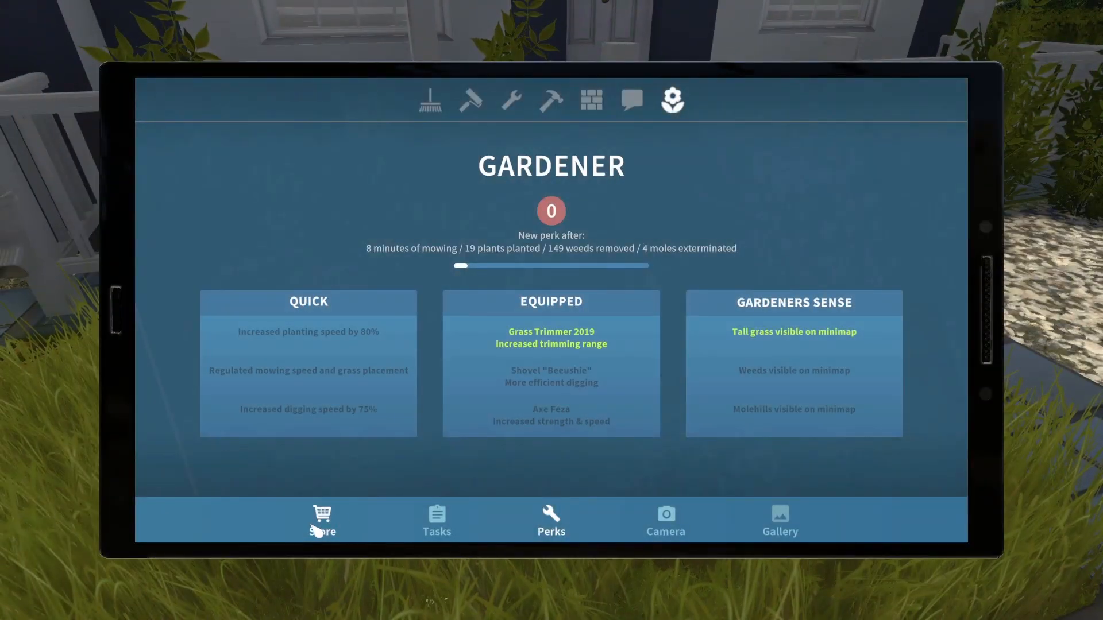
pyautogui.click(321, 520)
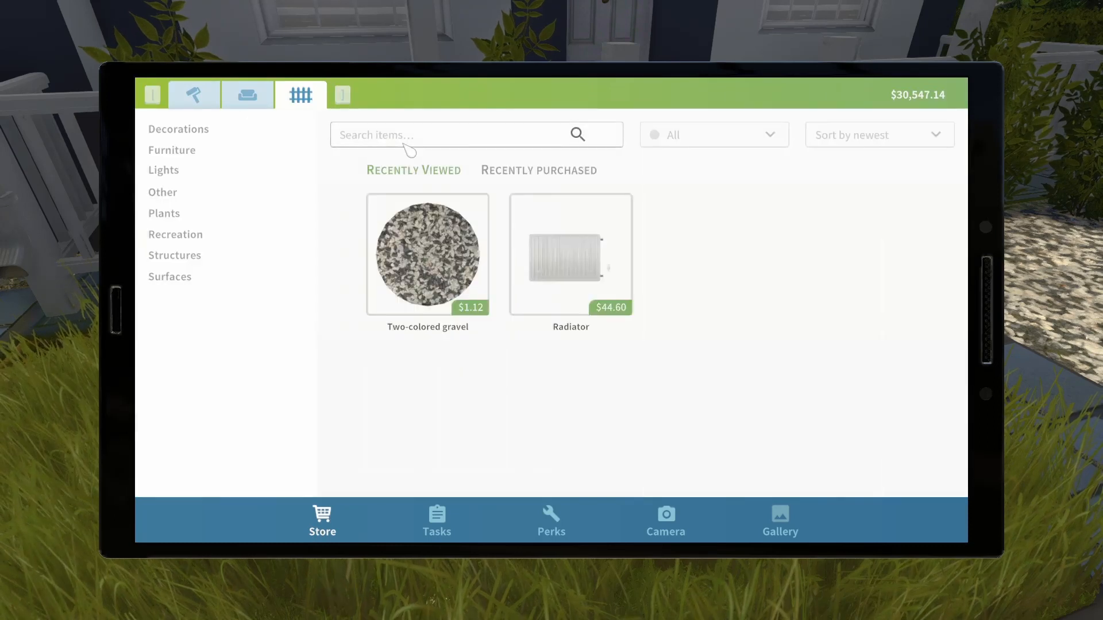
pyautogui.write('grave')
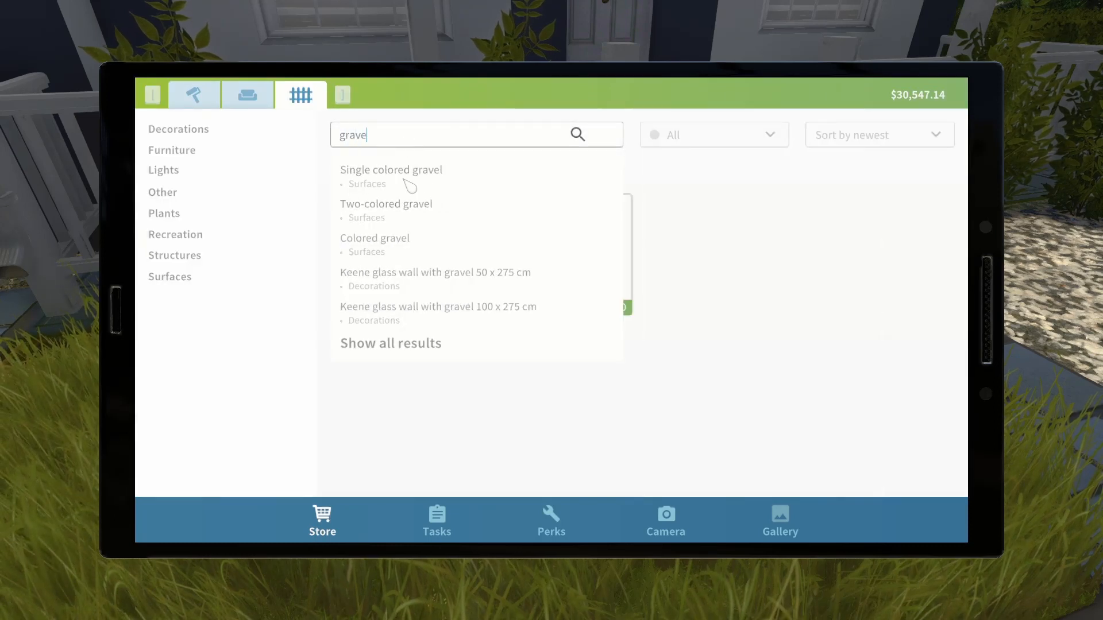
pyautogui.click(391, 170)
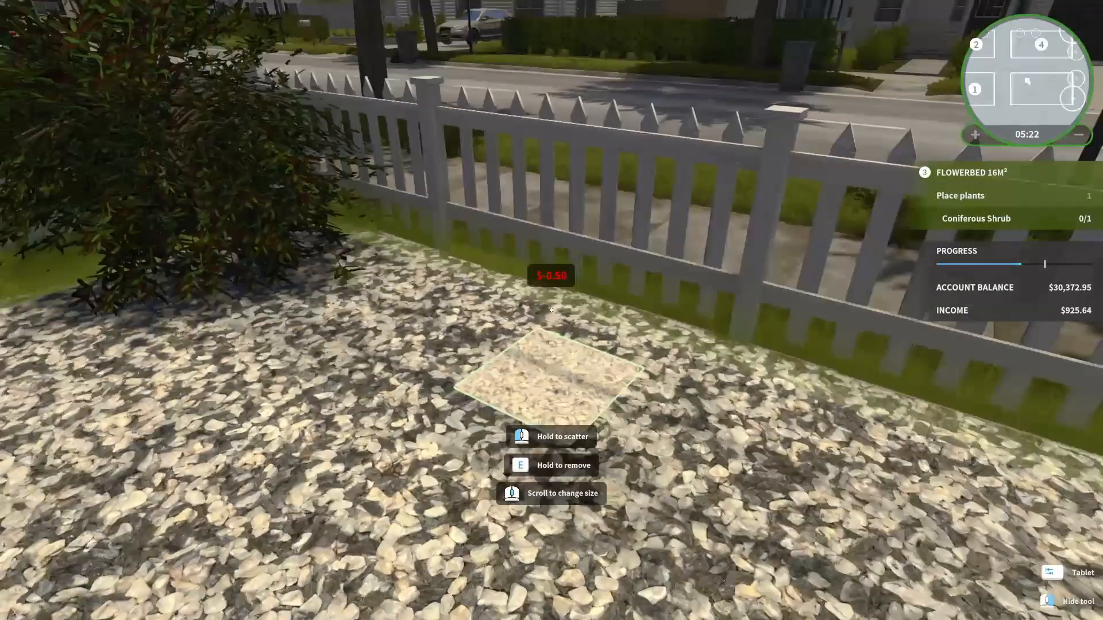
# - Search the store for a coniferous shrub
pyautogui.click(1050, 576)
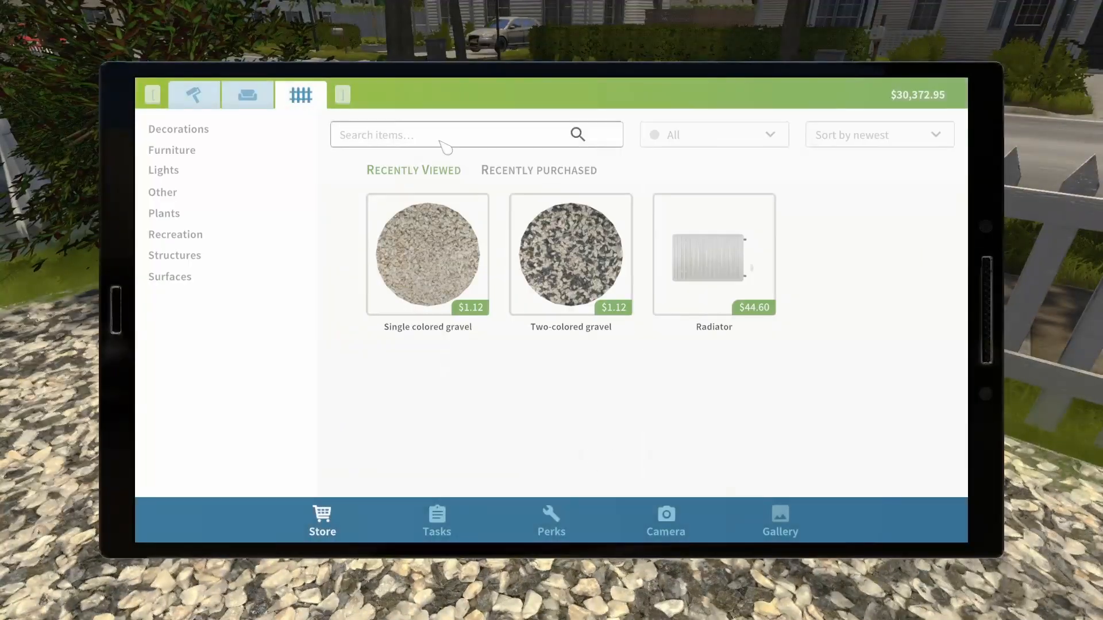
pyautogui.write('conifd')
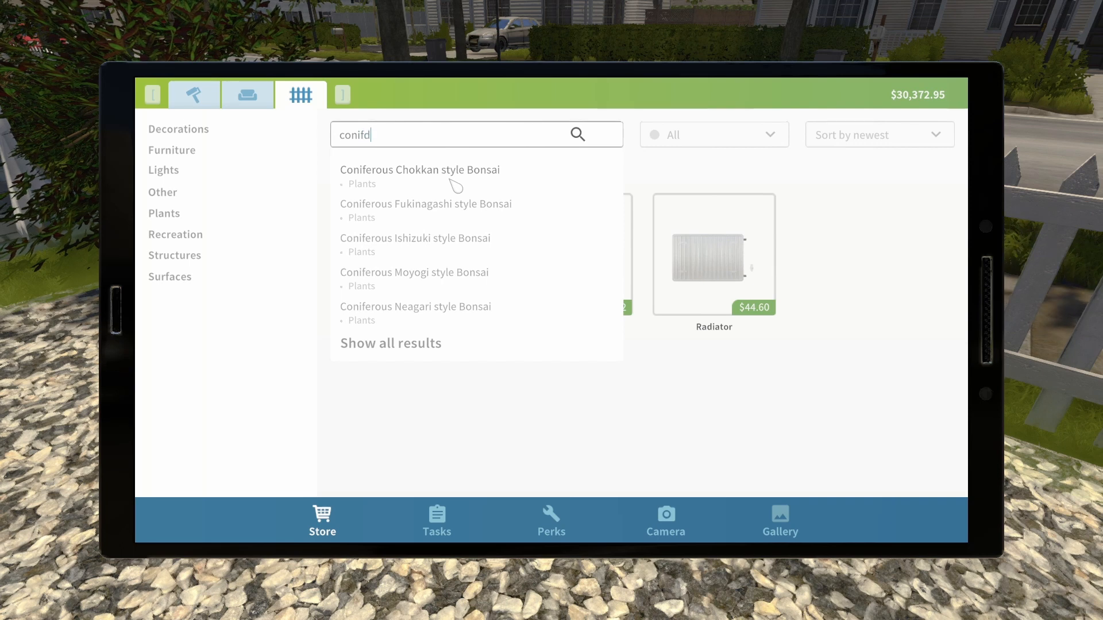
pyautogui.write('er')
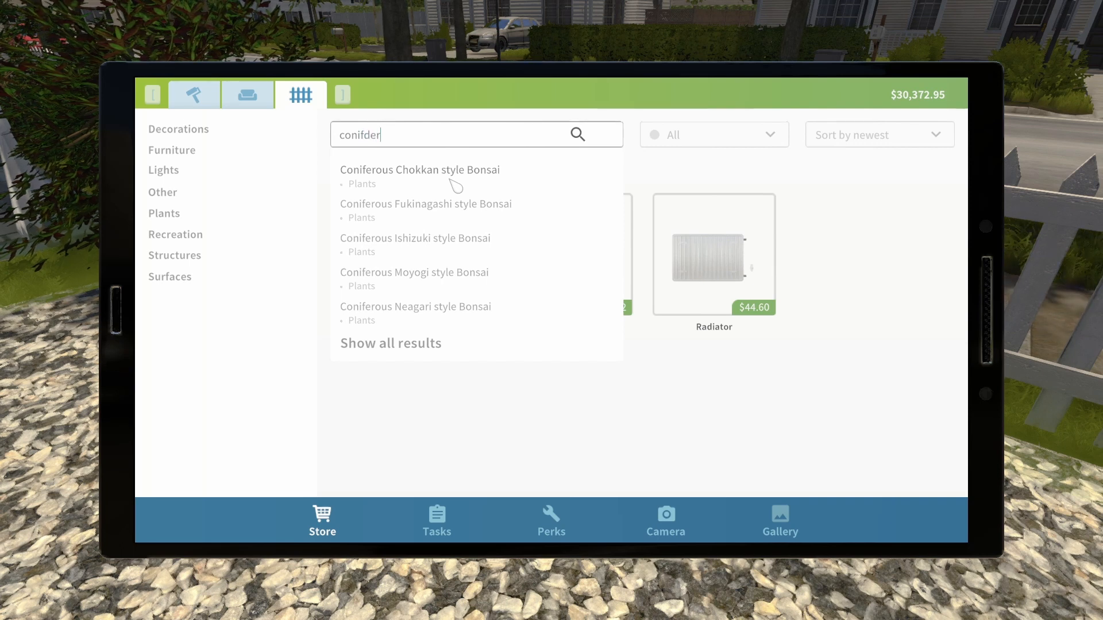
pyautogui.write('ousd')
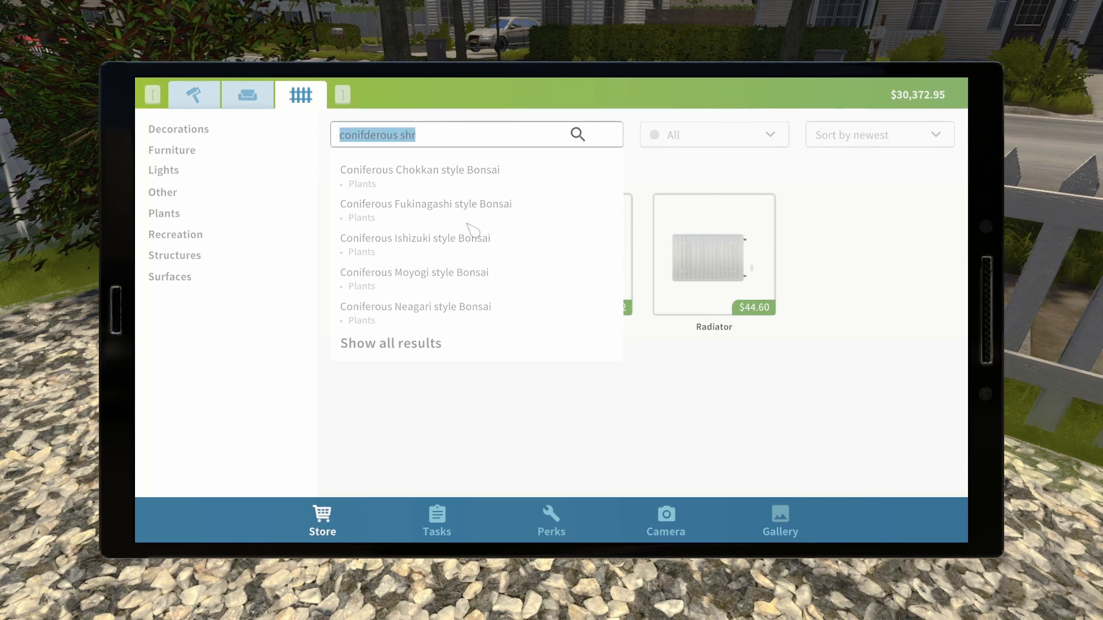
pyautogui.write('shrub')
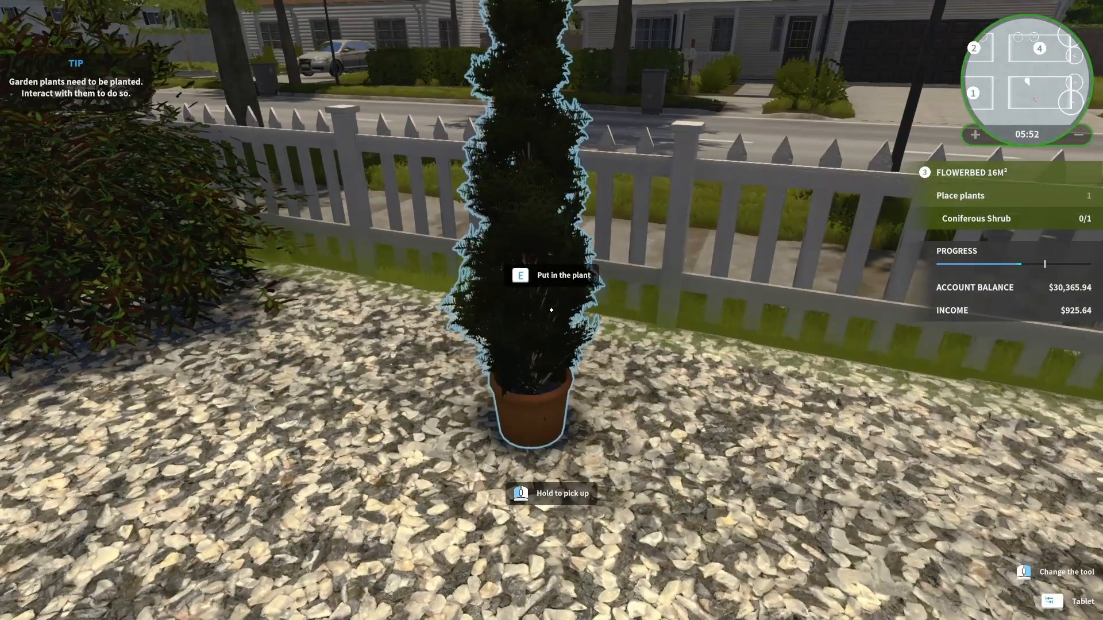
# - Set the potted coniferous shrub into the ground and cover it with soil
pyautogui.press('e')
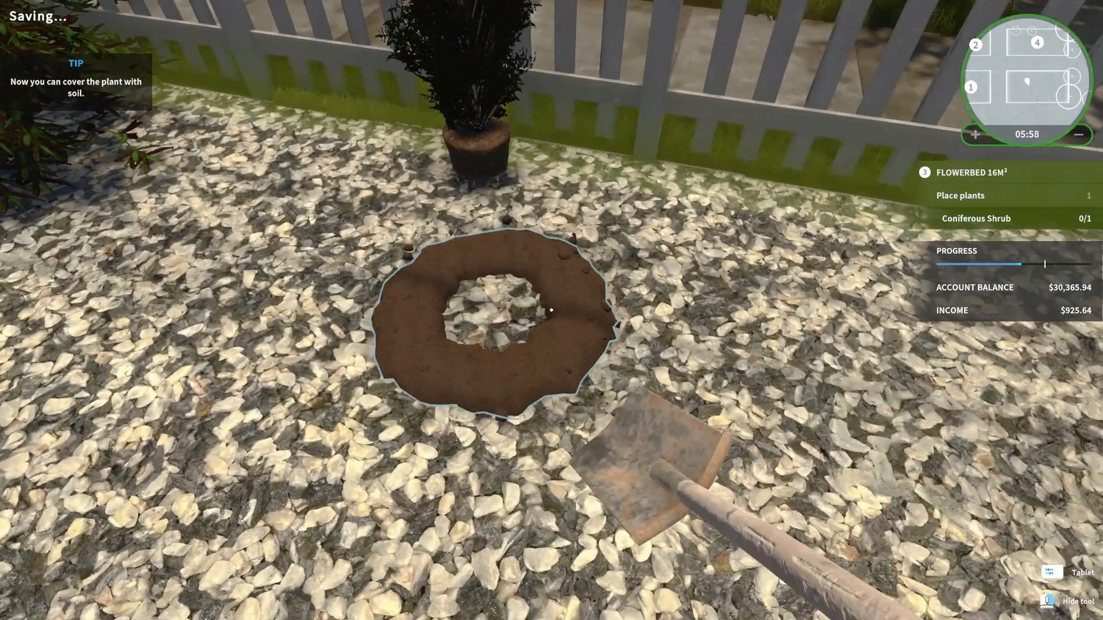
pyautogui.click(550, 309)
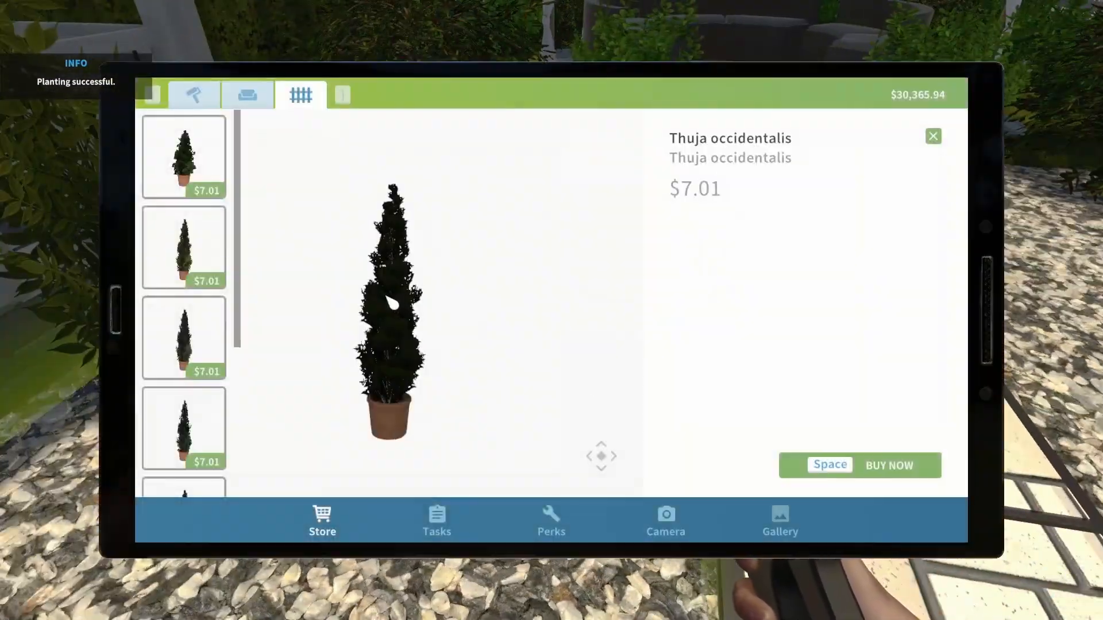
# - Buy the Thuja occidentalis shrub with Buy Now
pyautogui.click(888, 465)
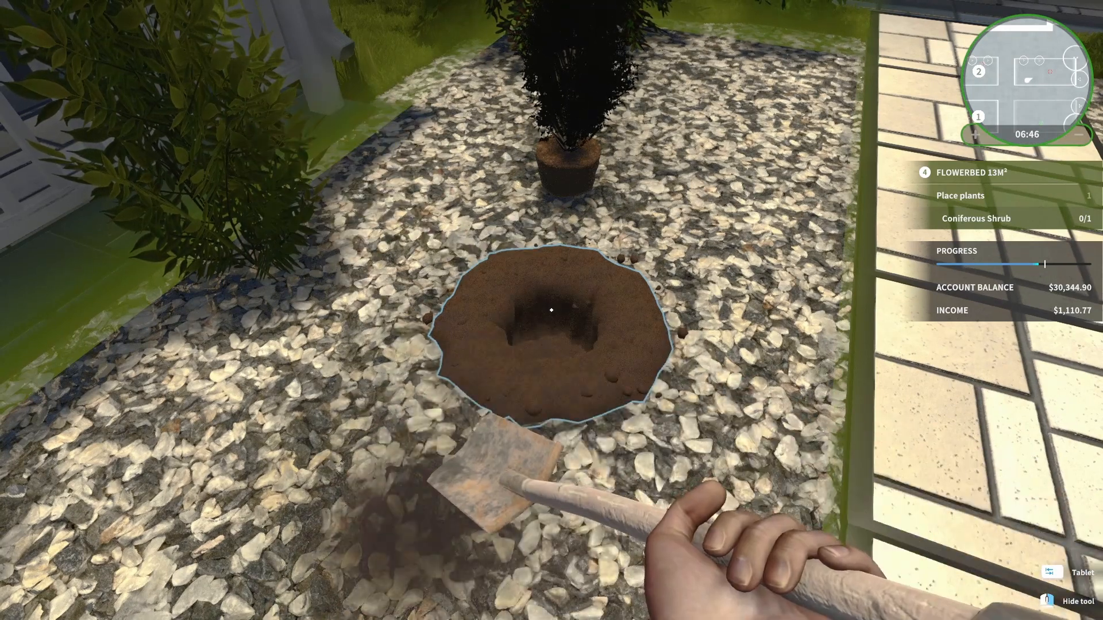
# - Dig a hole in the gravel, plant the shrub, and water both planted shrubs
pyautogui.click(551, 310)
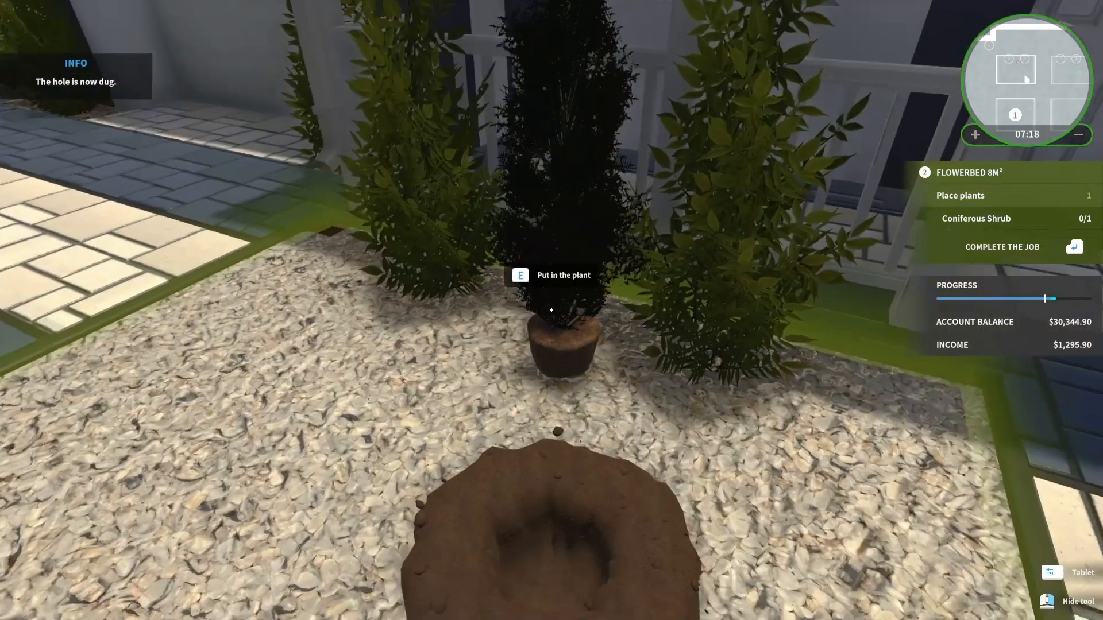
pyautogui.press('e')
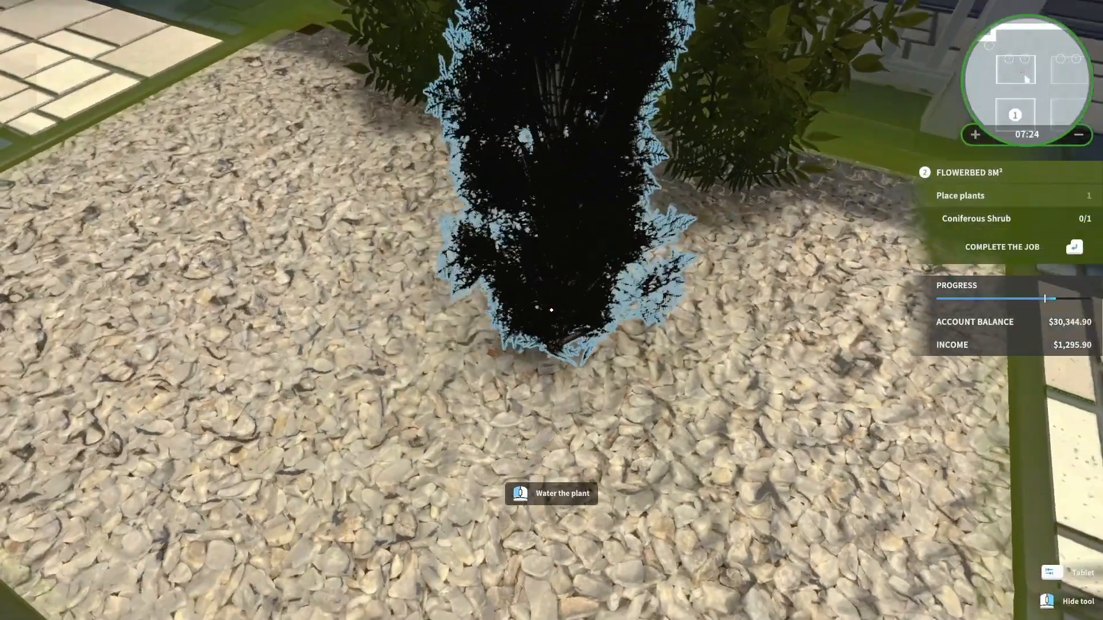
pyautogui.click(551, 309)
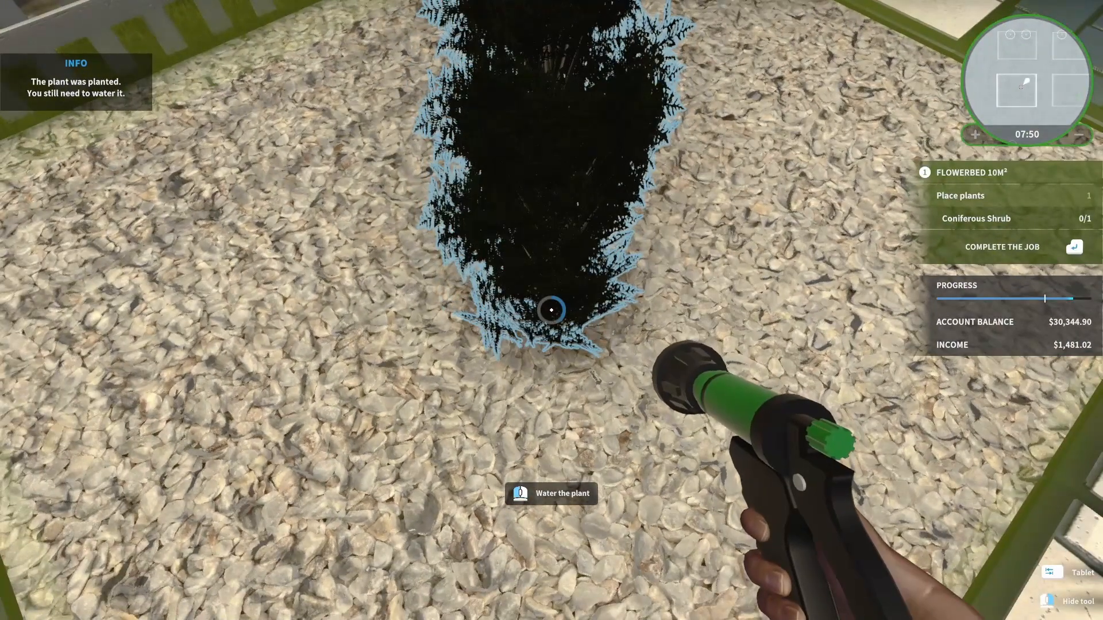
pyautogui.click(550, 310)
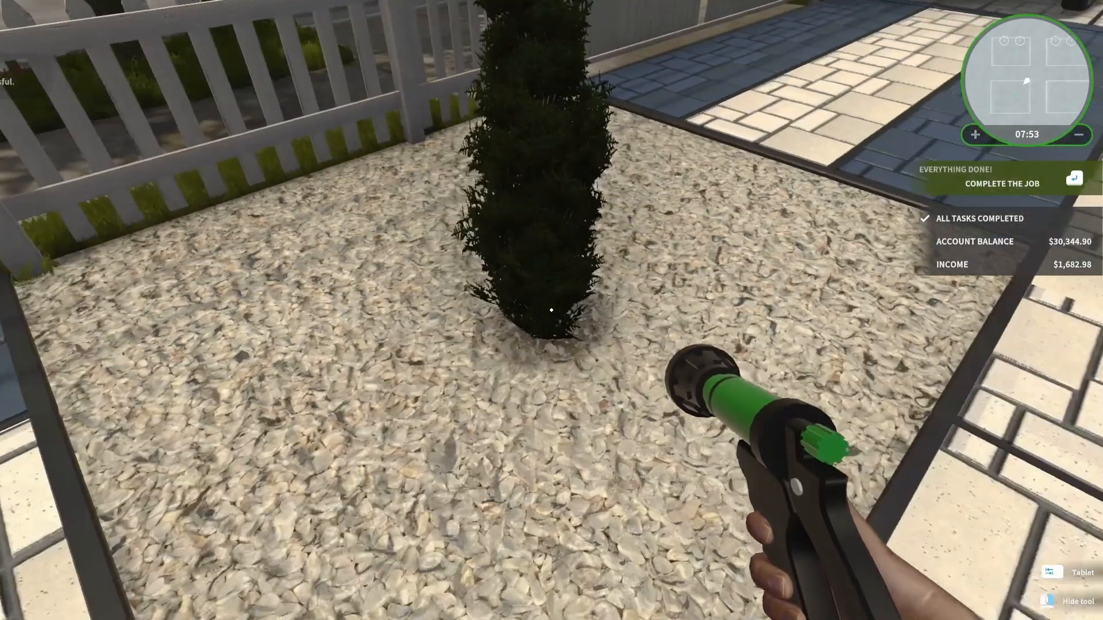
# - Choose Complete the Job and confirm it to collect $1,682.98
pyautogui.click(996, 182)
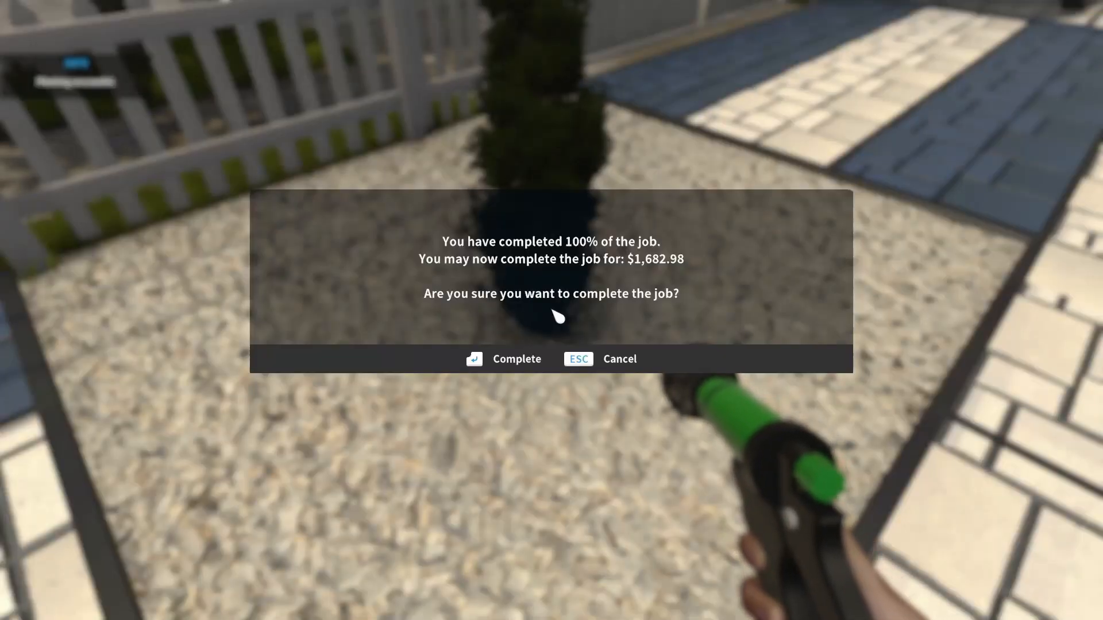
pyautogui.click(504, 359)
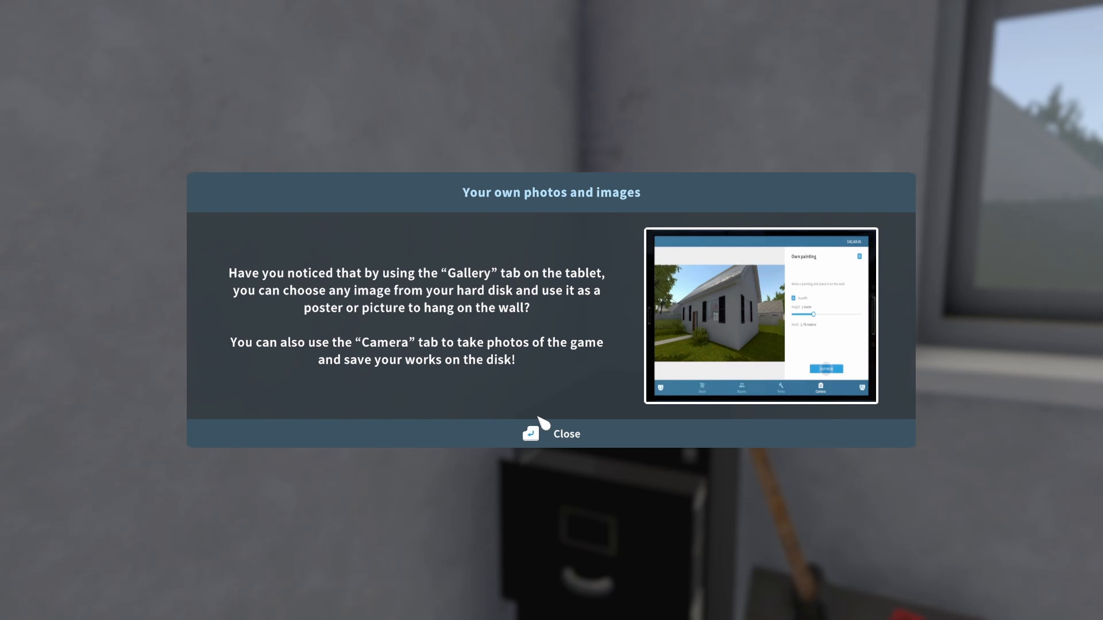
# - Dismiss the 'Your own photos and images' tip to reach the laptop home screen
pyautogui.click(552, 433)
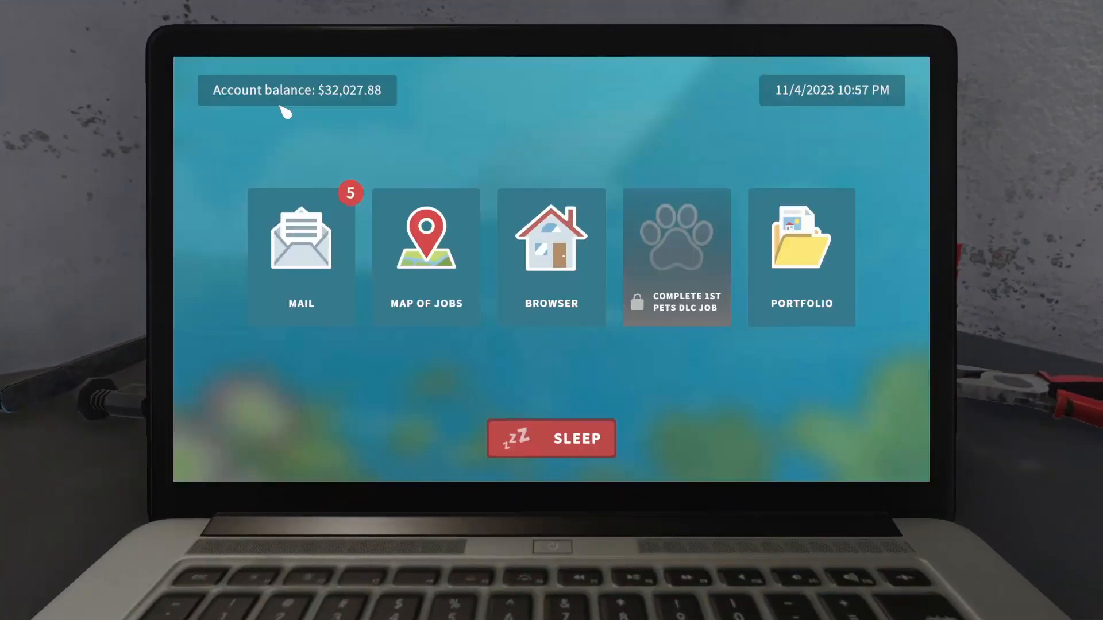
# - Review the new job offers in the Mail inbox, then close it
pyautogui.click(300, 237)
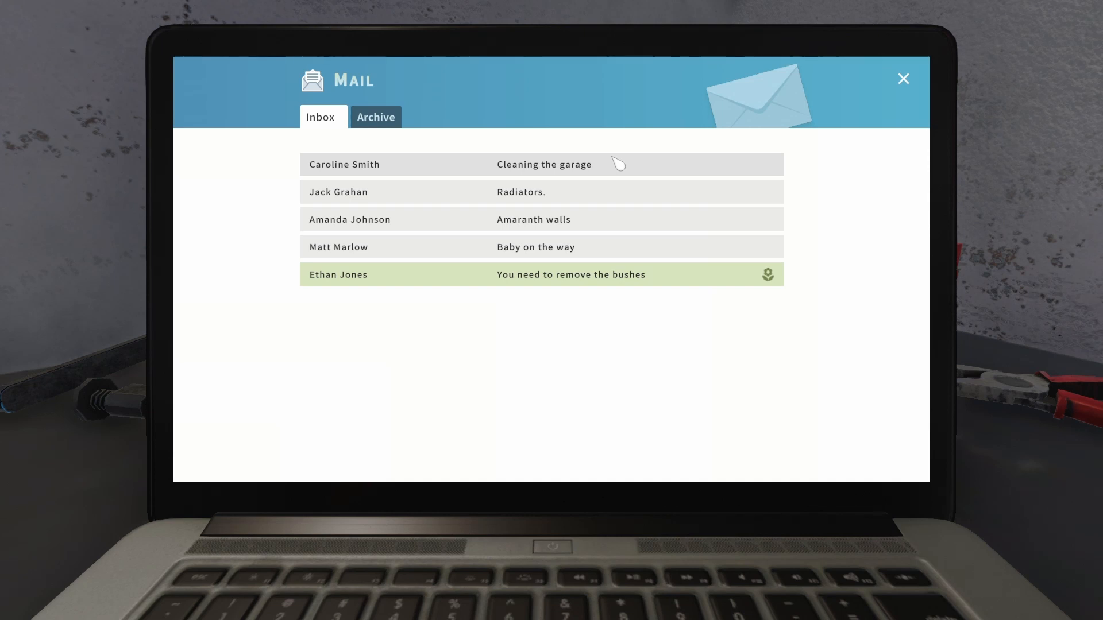
pyautogui.click(903, 78)
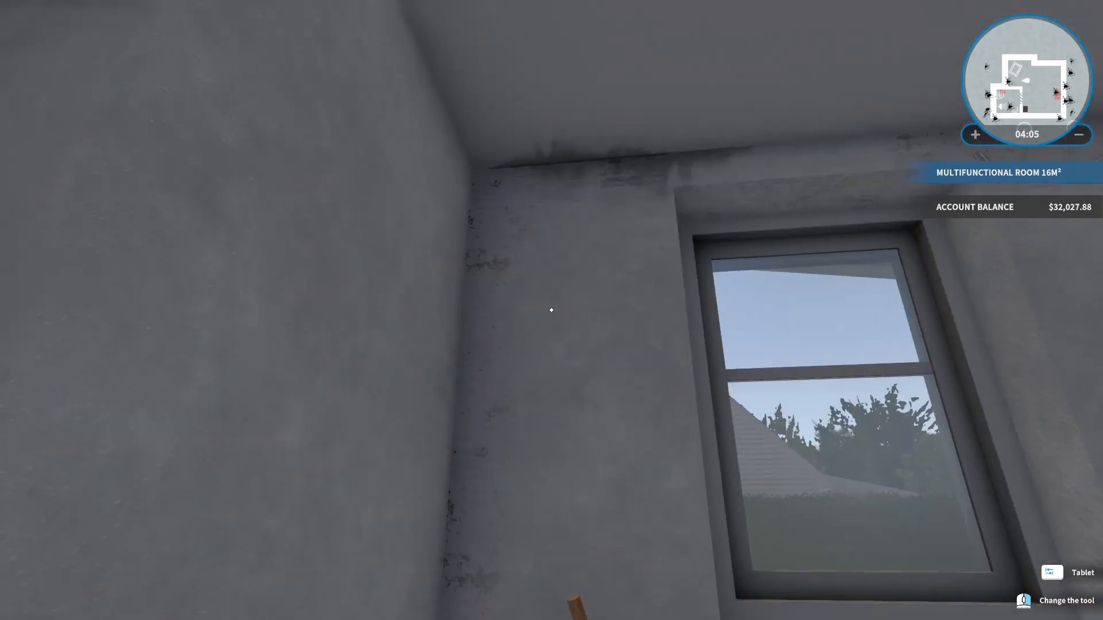
pyautogui.moveTo(551, 310)
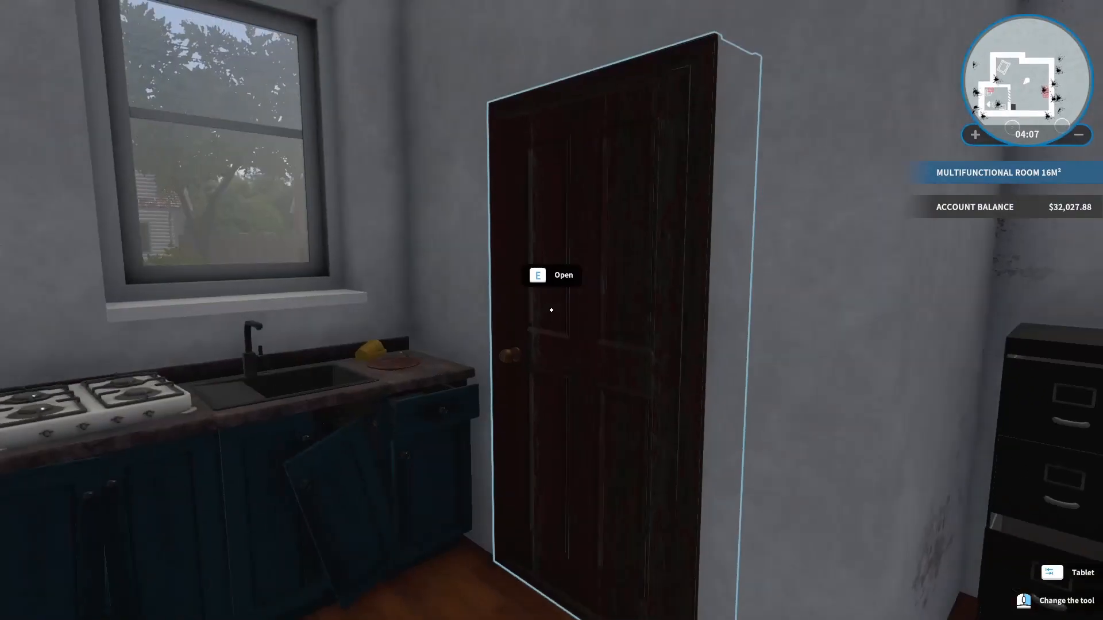